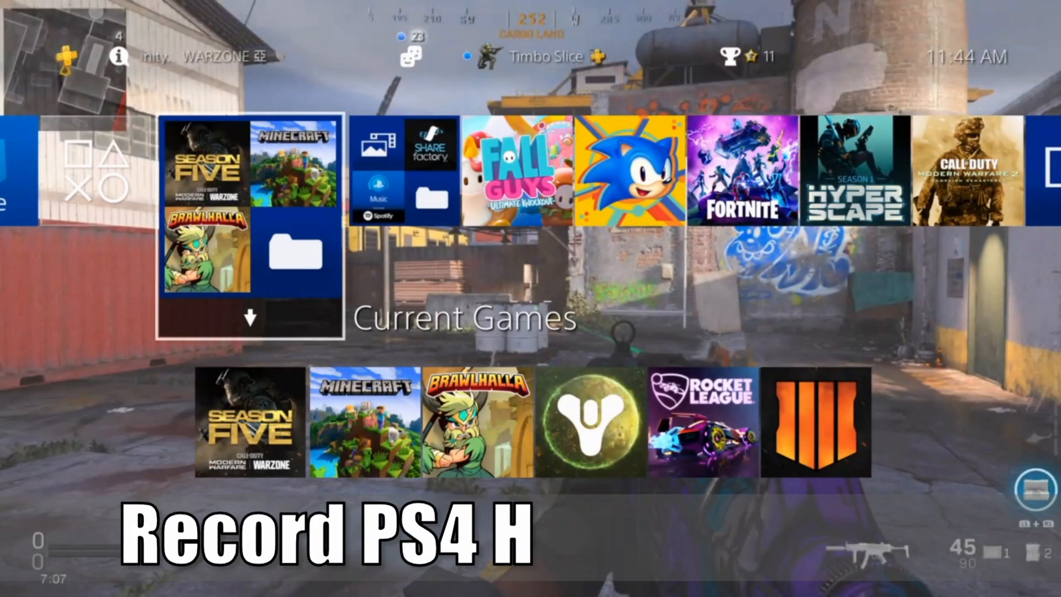
Step: Scroll the PS4 Remote Play page down to its Android, iPhone and PC download options
{"action": "scroll", "scroll_direction": "right", "scroll_amount": 3}
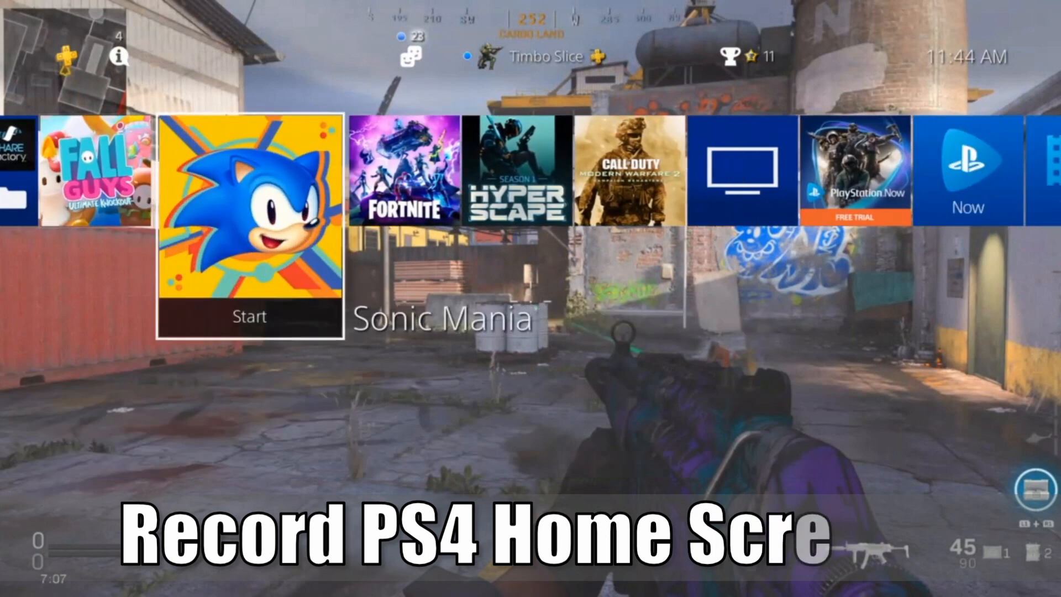
{"action": "scroll", "scroll_direction": "left", "scroll_amount": 3}
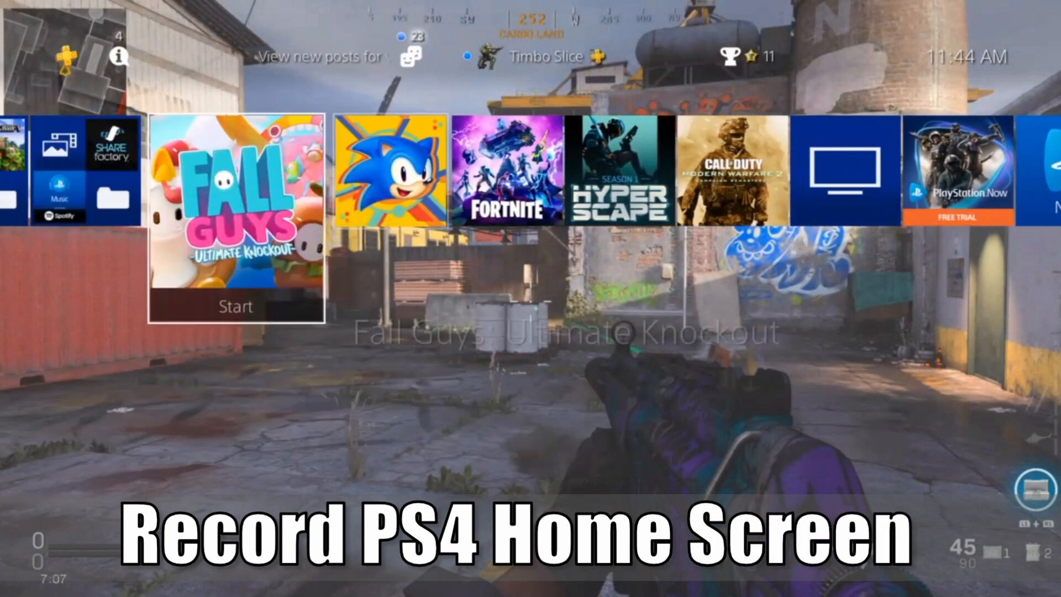
{"action": "scroll", "scroll_direction": "right", "scroll_amount": 3}
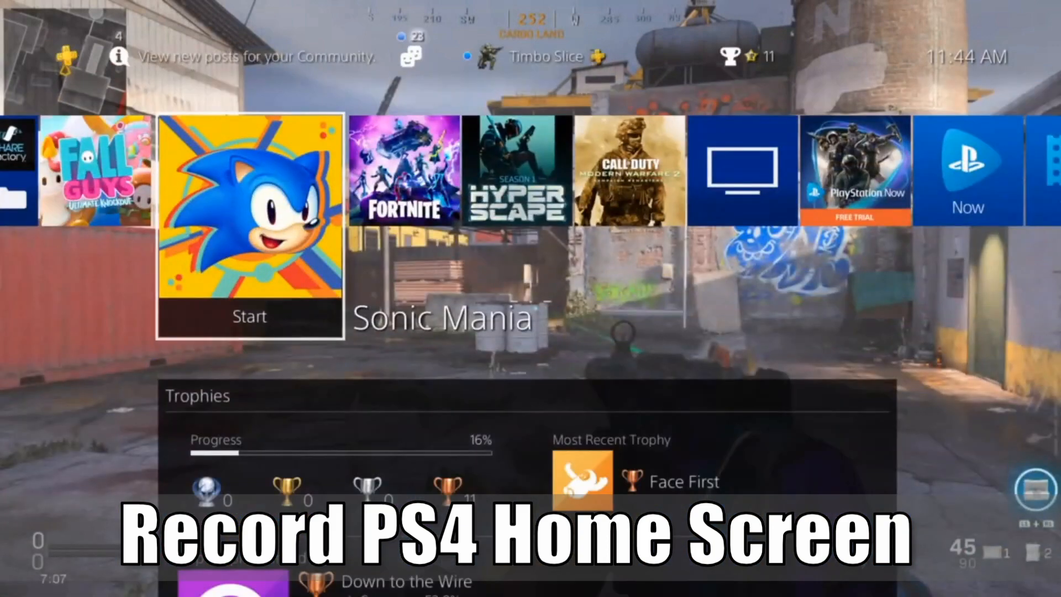
{"action": "scroll", "scroll_direction": "right", "scroll_amount": 3}
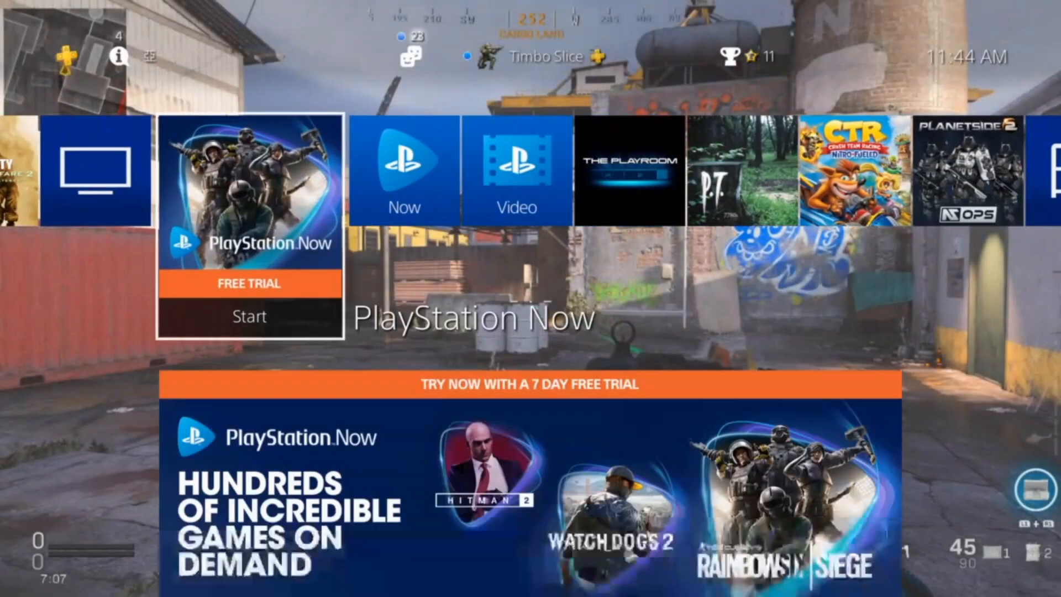
{"action": "scroll", "scroll_direction": "right", "scroll_amount": 3}
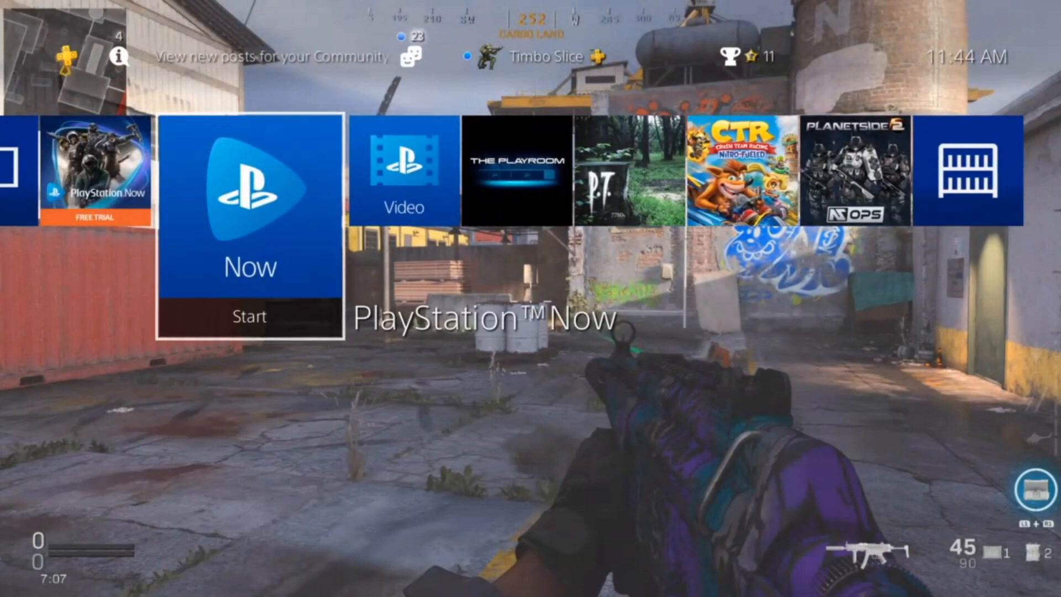
{"action": "scroll", "scroll_direction": "left", "scroll_amount": 3}
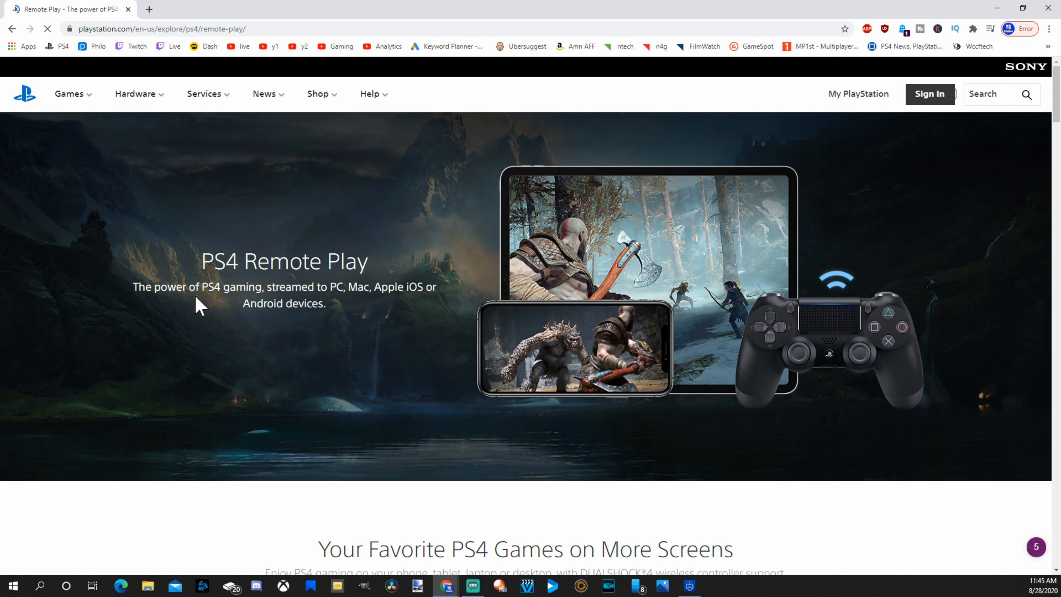
{"action": "scroll", "scroll_direction": "down", "scroll_amount": 3}
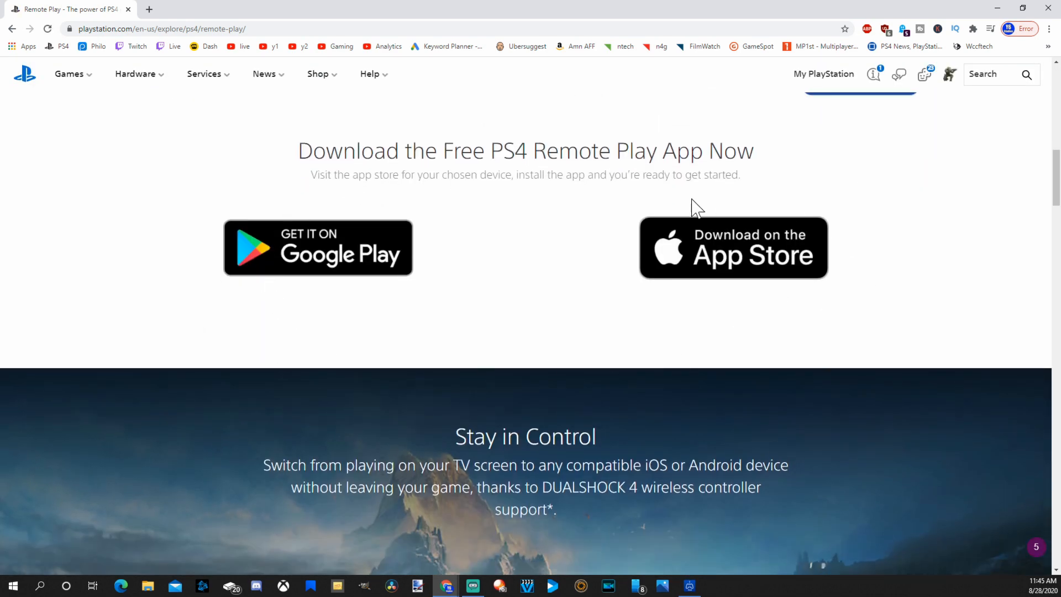
{"action": "scroll", "scroll_direction": "down", "scroll_amount": 3}
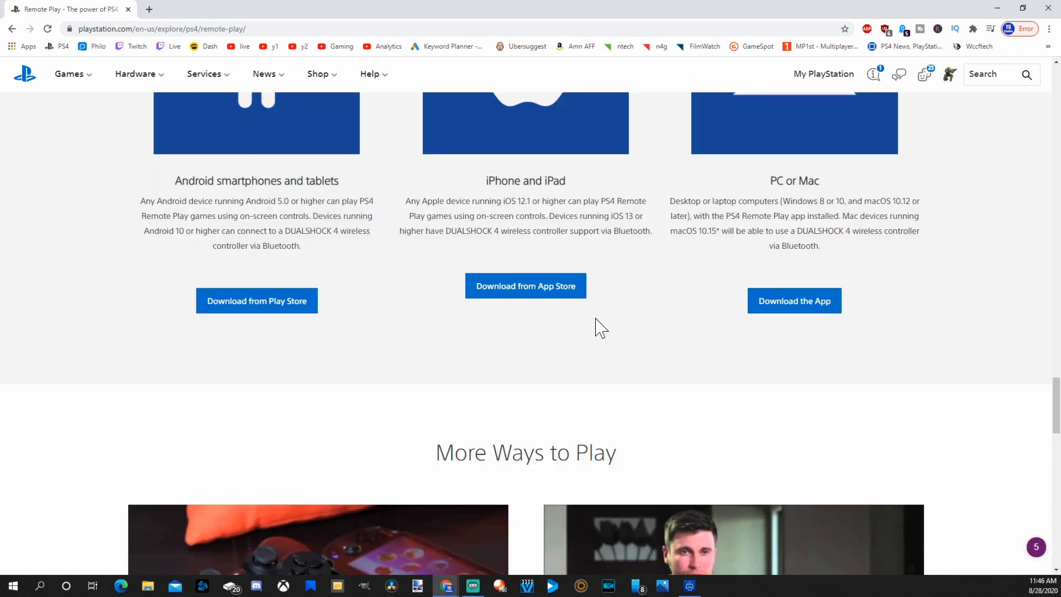
{"action": "scroll", "scroll_direction": "up", "scroll_amount": 3}
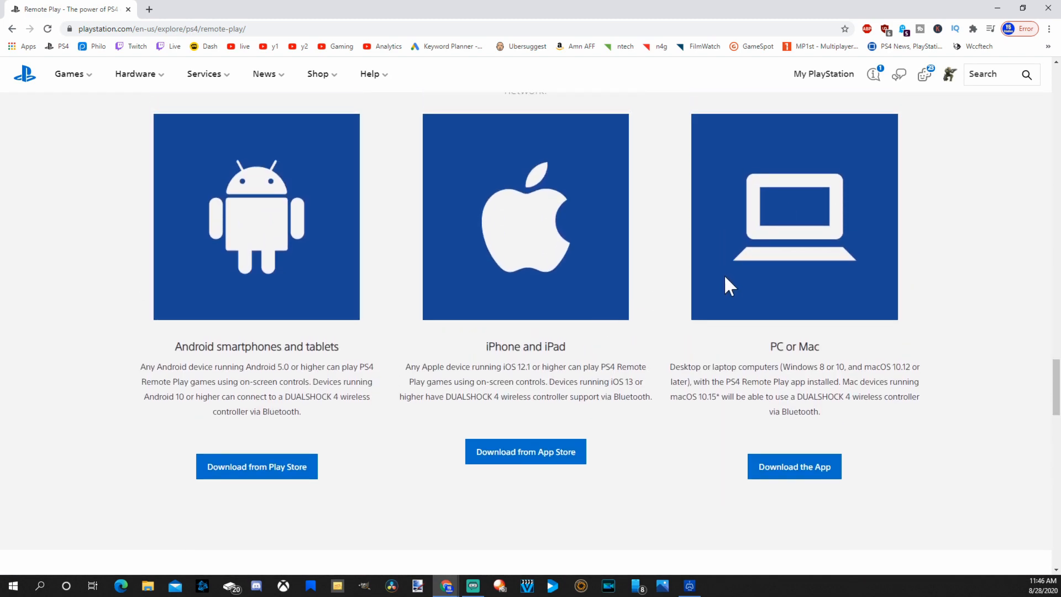
{"action": "mouse_move", "coordinate": [794, 471]}
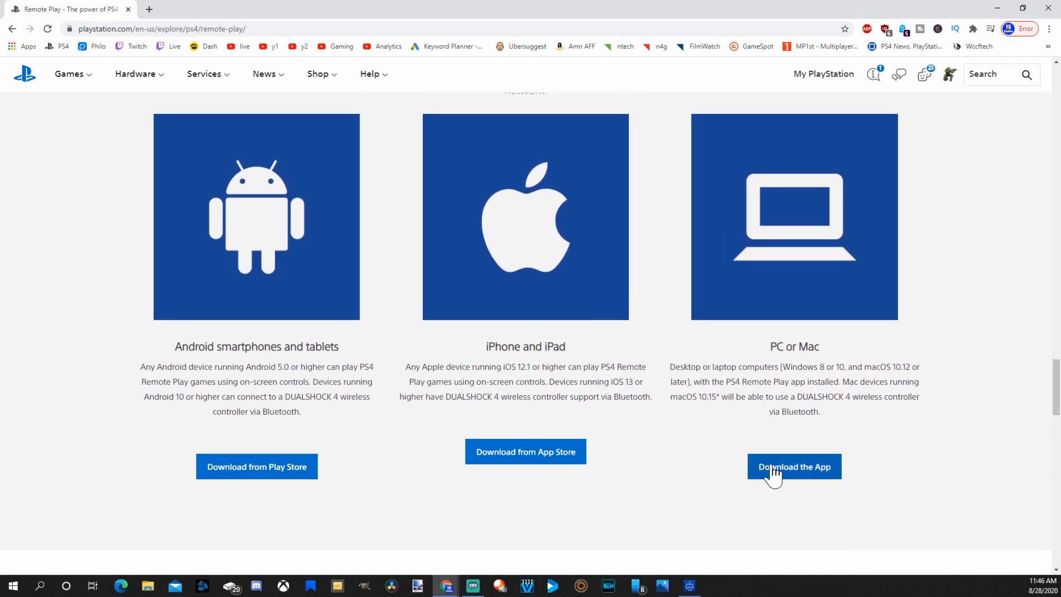
Step: From the PC or Mac Remote Play page, download the Windows PC installer
{"action": "left_click", "coordinate": [794, 466]}
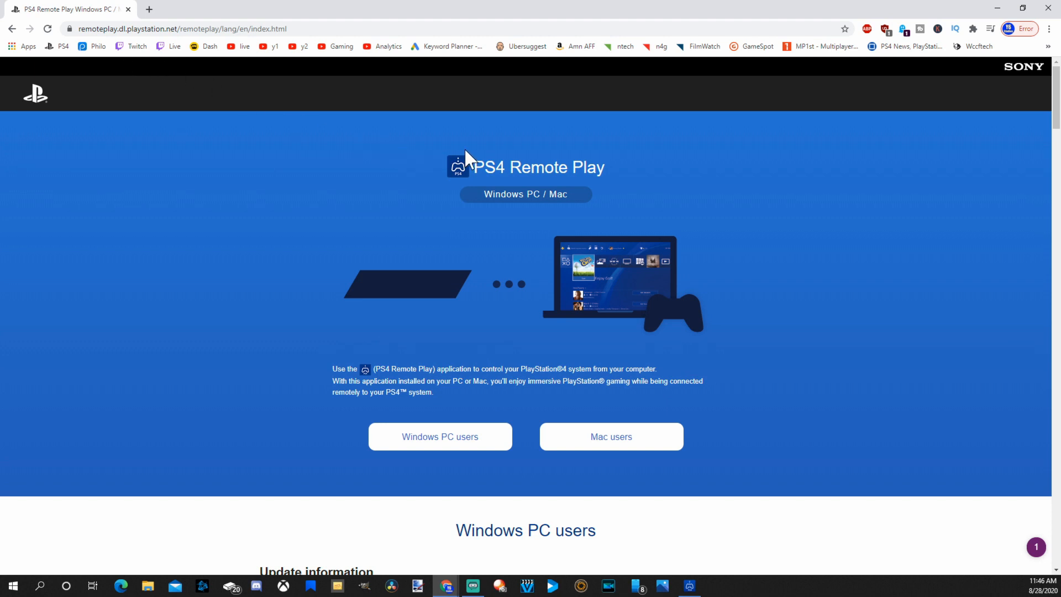
{"action": "scroll", "scroll_direction": "down", "scroll_amount": 3}
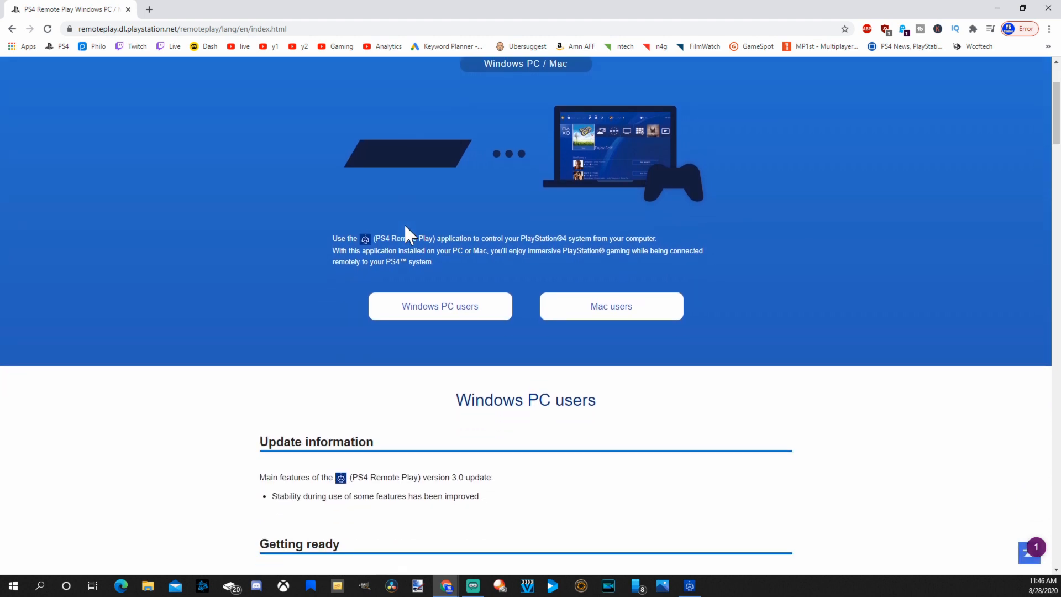
{"action": "scroll", "scroll_direction": "down", "scroll_amount": 3}
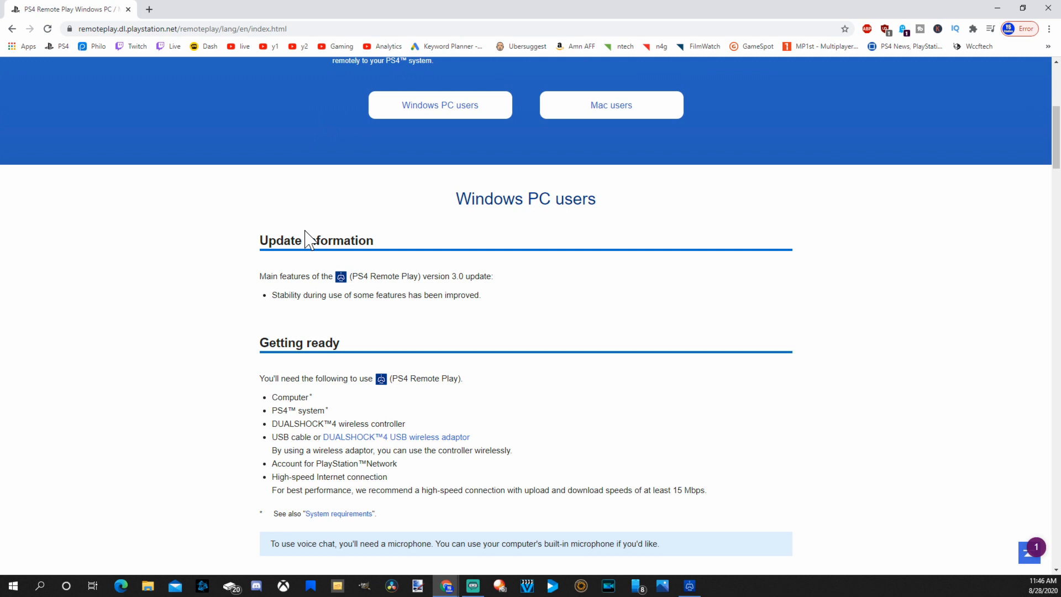
{"action": "scroll", "scroll_direction": "down", "scroll_amount": 3}
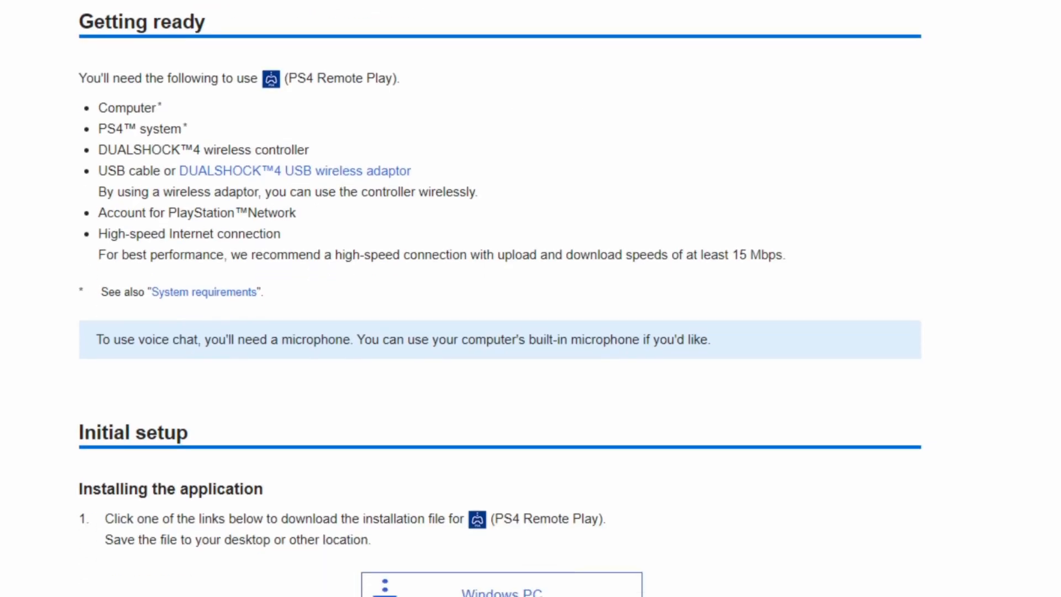
{"action": "scroll", "scroll_direction": "down", "scroll_amount": 3}
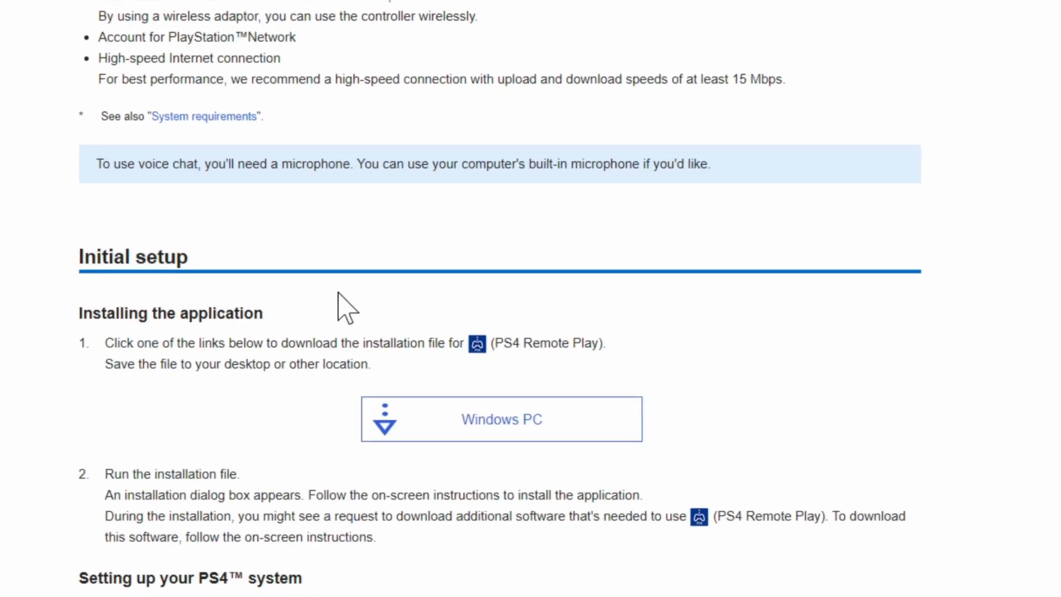
{"action": "scroll", "scroll_direction": "down", "scroll_amount": 3}
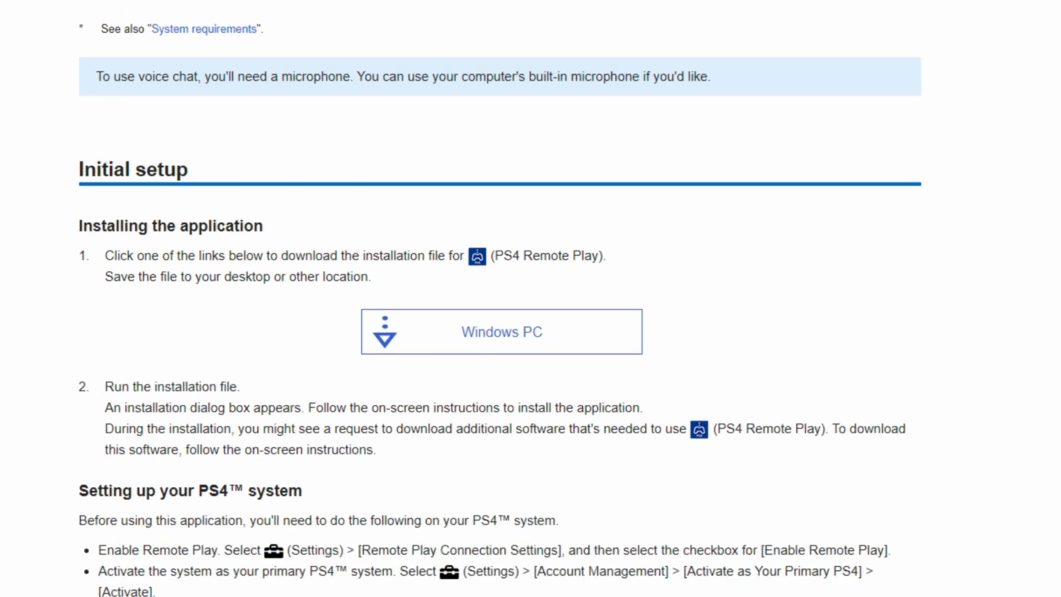
{"action": "mouse_move", "coordinate": [322, 349]}
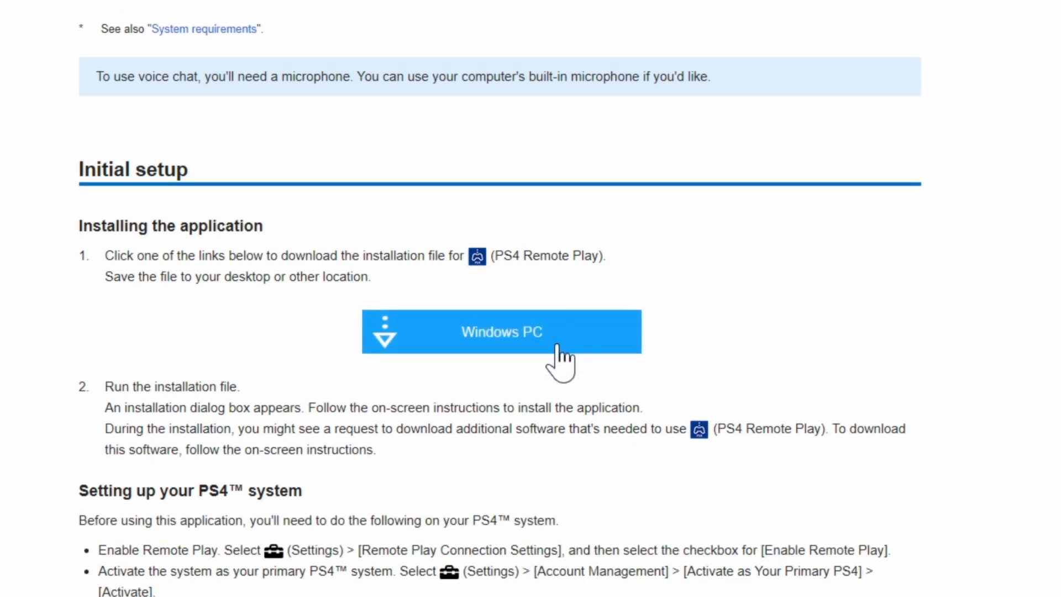
{"action": "left_click", "coordinate": [502, 332]}
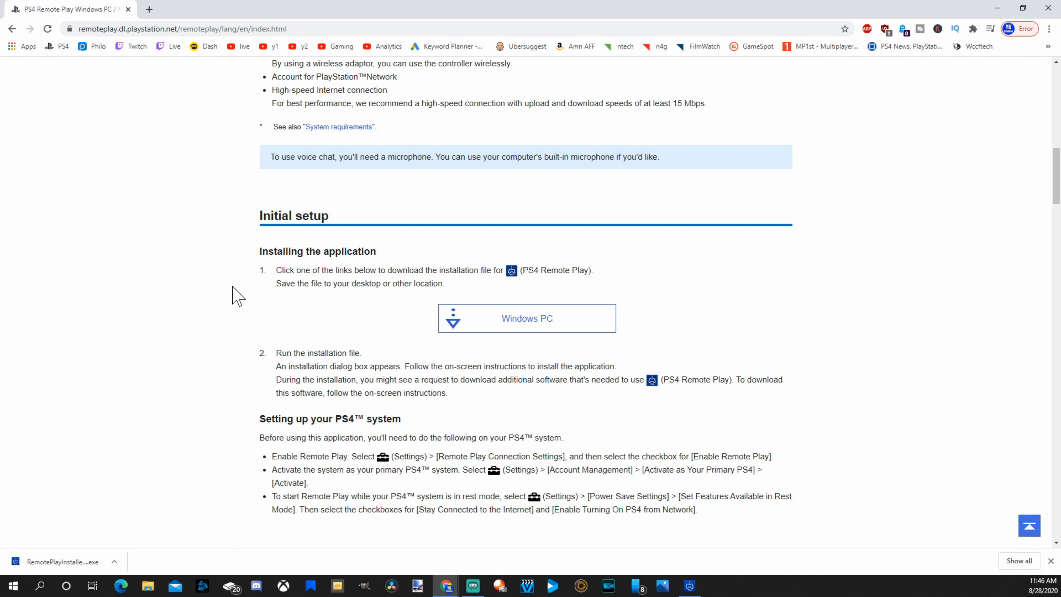
Step: Search Google for 'OBS' and scroll down to the Streamlabs result
{"action": "left_click", "coordinate": [190, 29]}
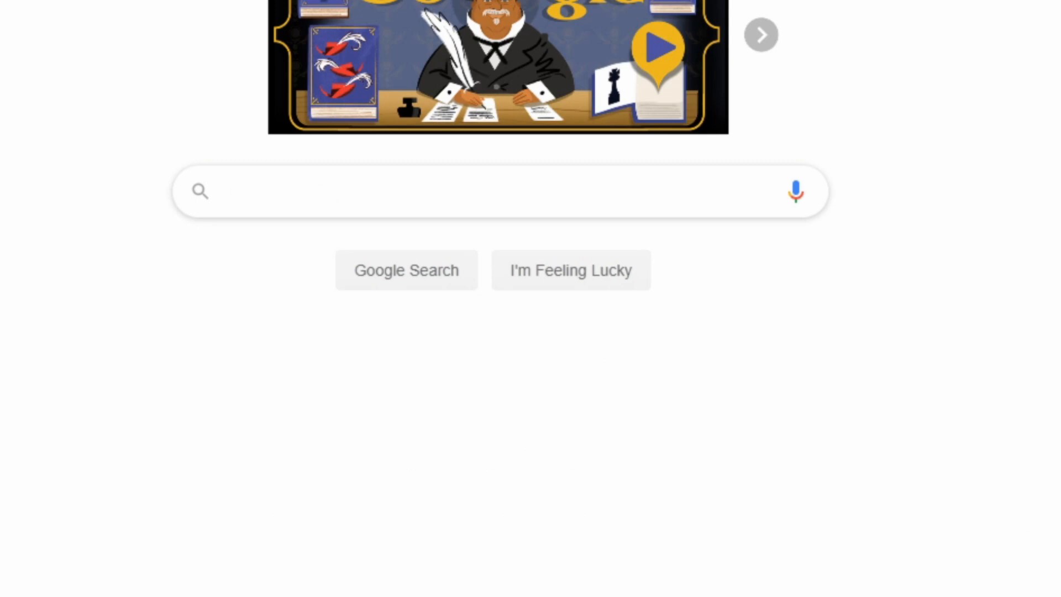
{"action": "type", "text": "o"}
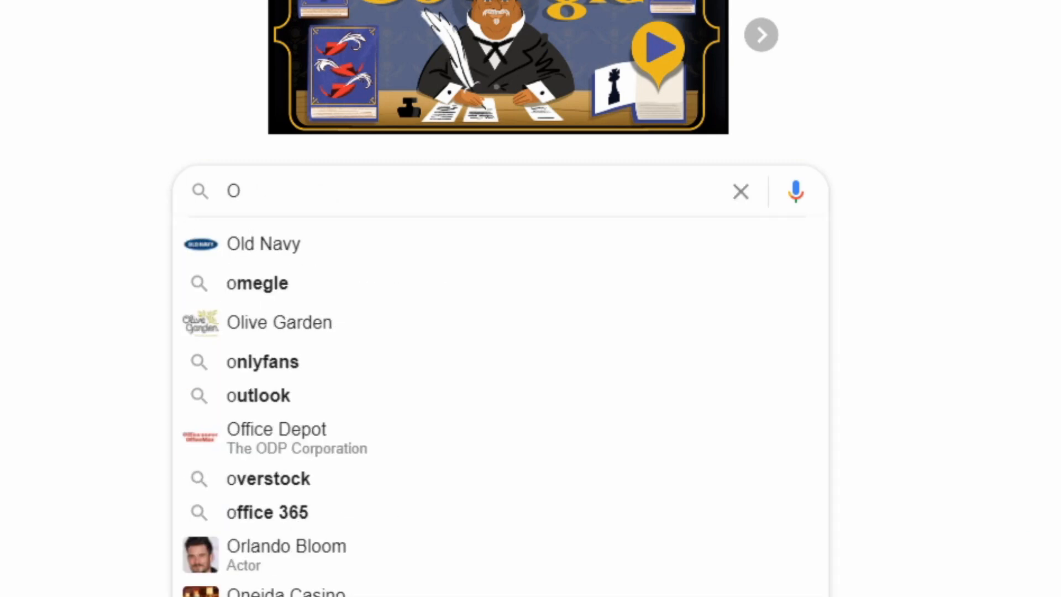
{"action": "type", "text": "BS"}
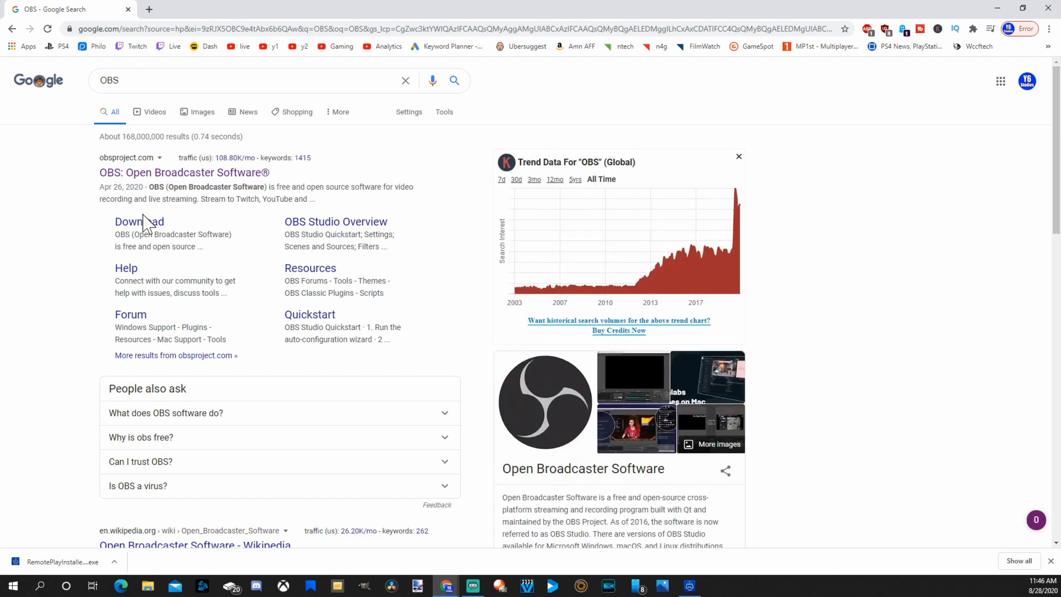
{"action": "mouse_move", "coordinate": [237, 190]}
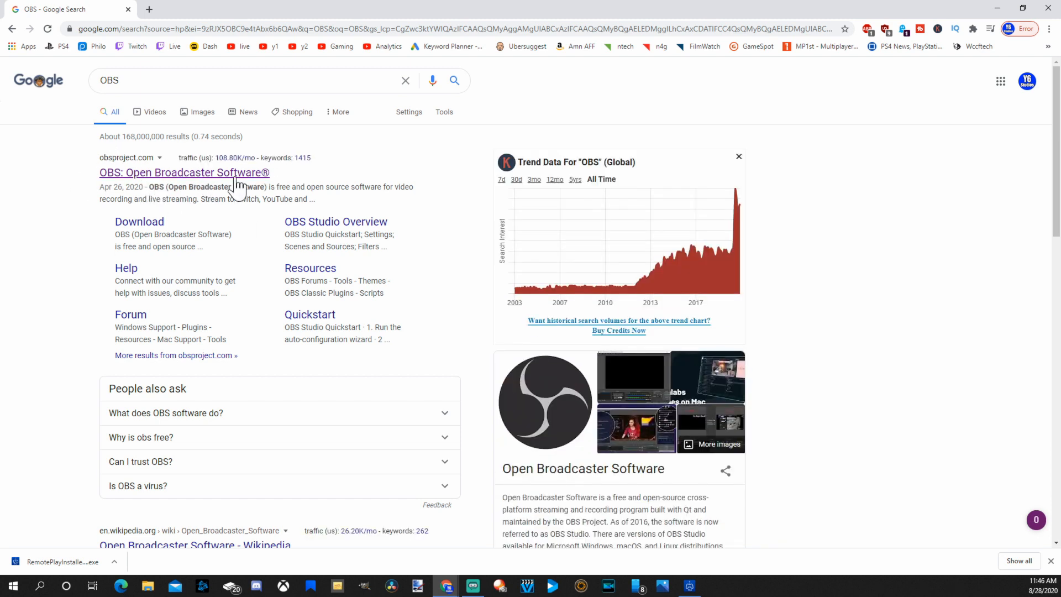
{"action": "scroll", "scroll_direction": "down", "scroll_amount": 3}
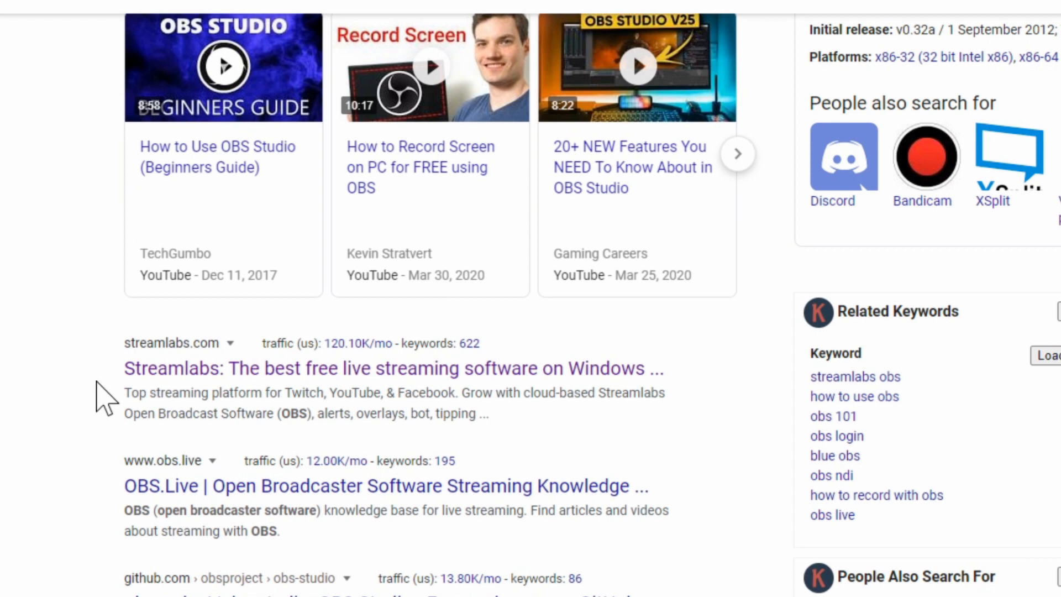
{"action": "mouse_move", "coordinate": [156, 396]}
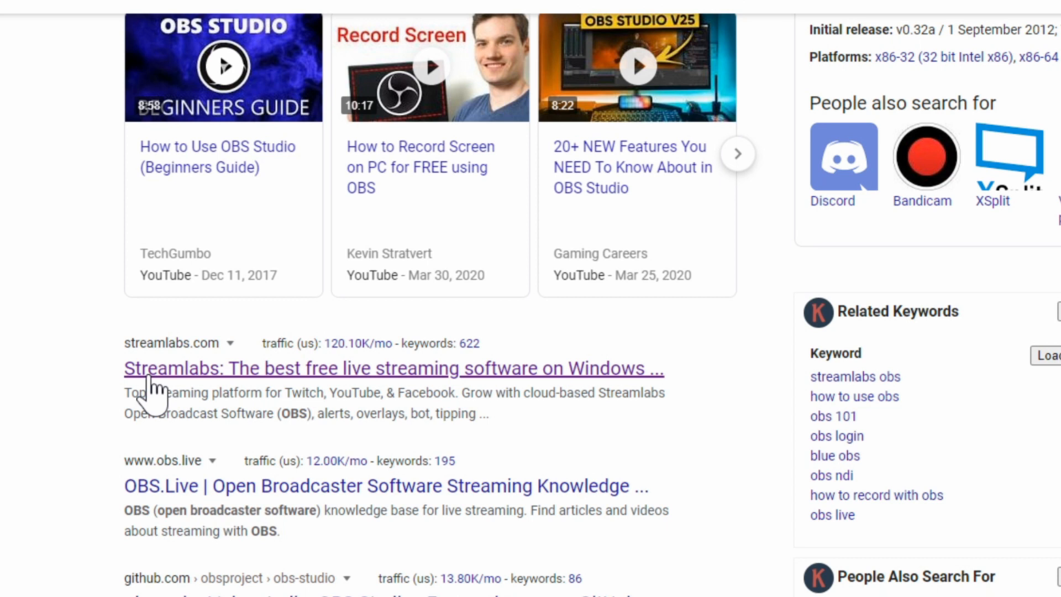
Step: Download the Streamlabs OBS installer from streamlabs.com, then launch PS4 Remote Play
{"action": "left_click", "coordinate": [395, 368]}
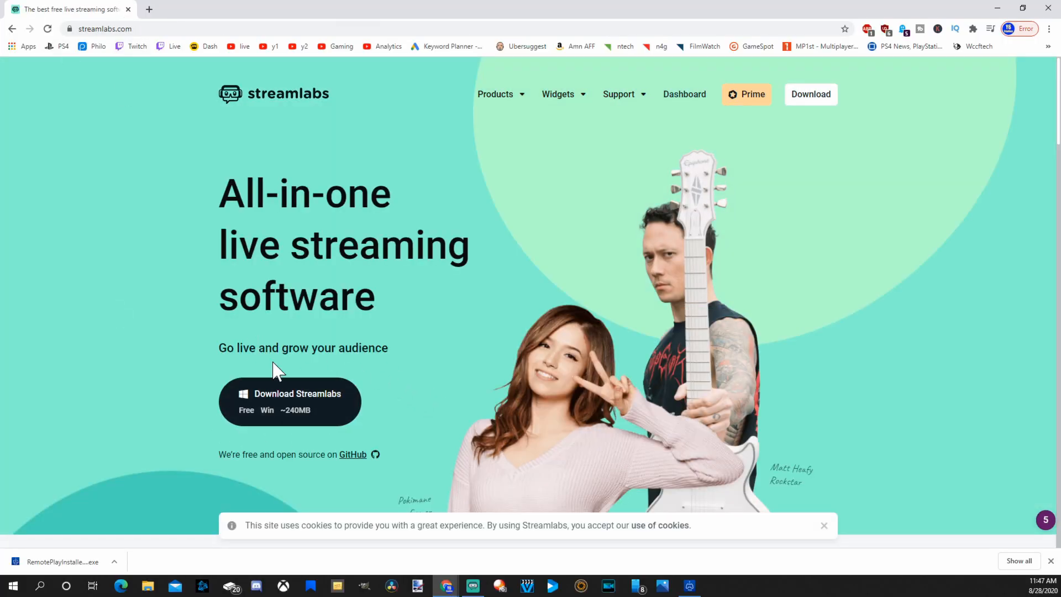
{"action": "left_click", "coordinate": [290, 400]}
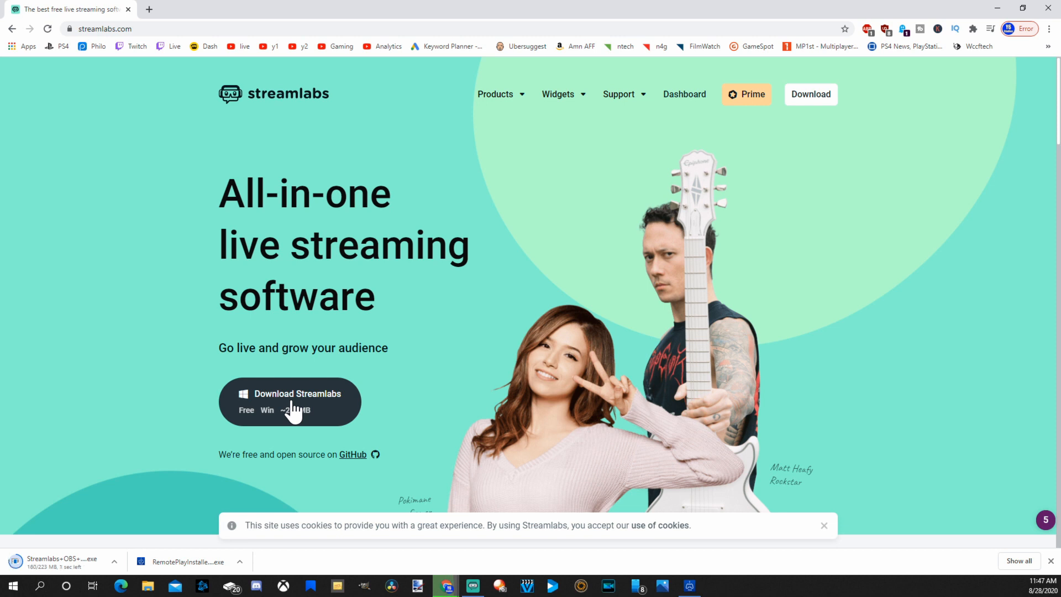
{"action": "mouse_move", "coordinate": [356, 423]}
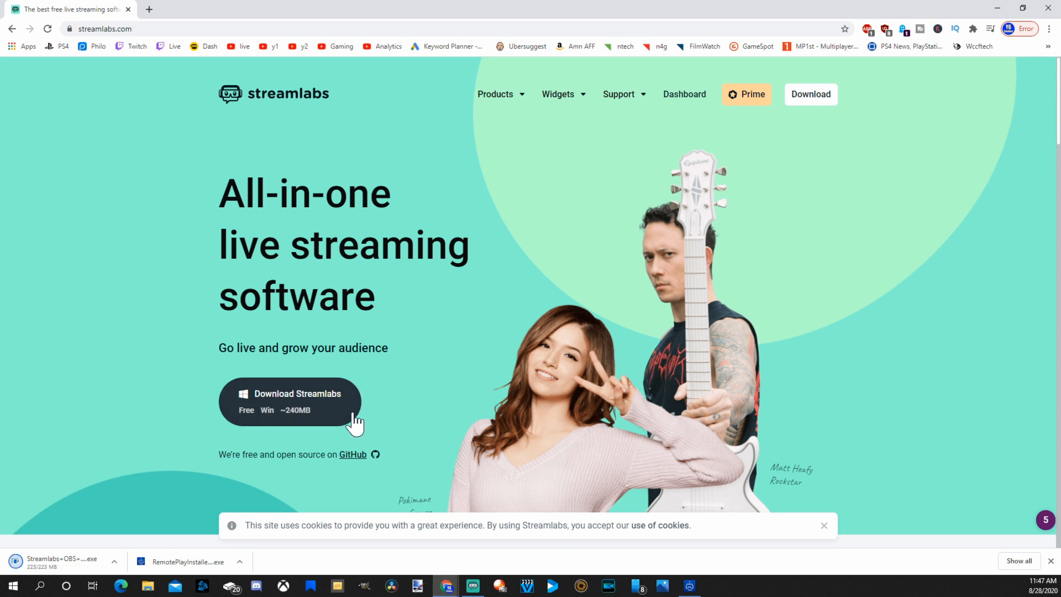
{"action": "mouse_move", "coordinate": [414, 444]}
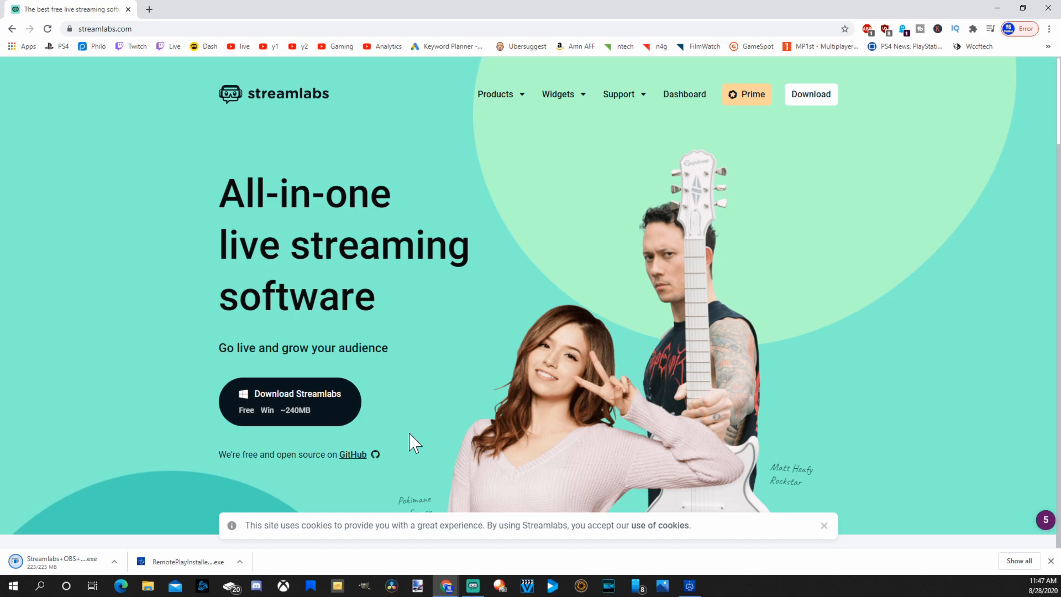
{"action": "left_click", "coordinate": [472, 586]}
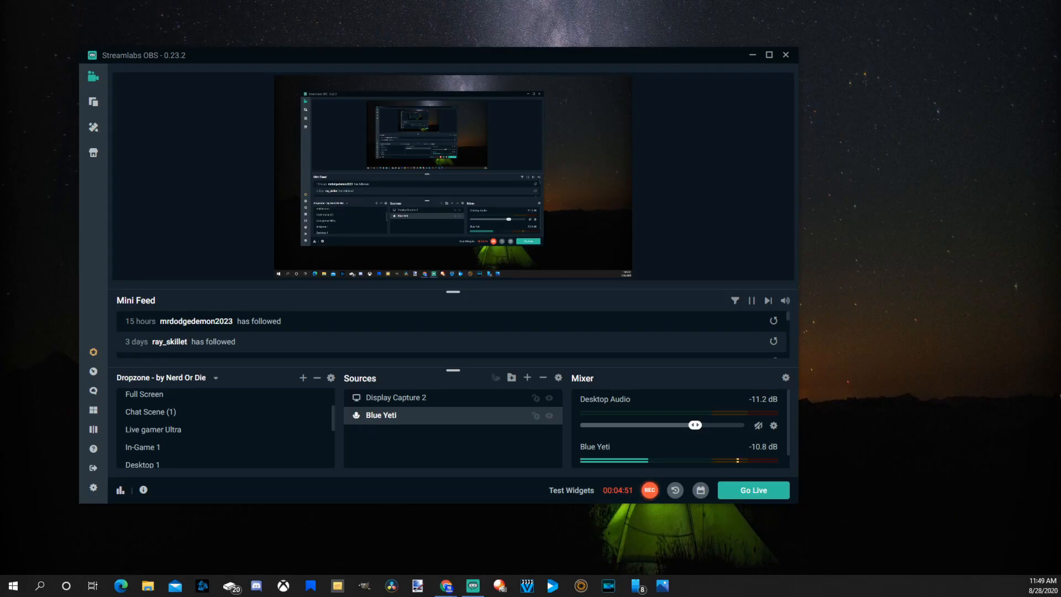
{"action": "left_click", "coordinate": [690, 586]}
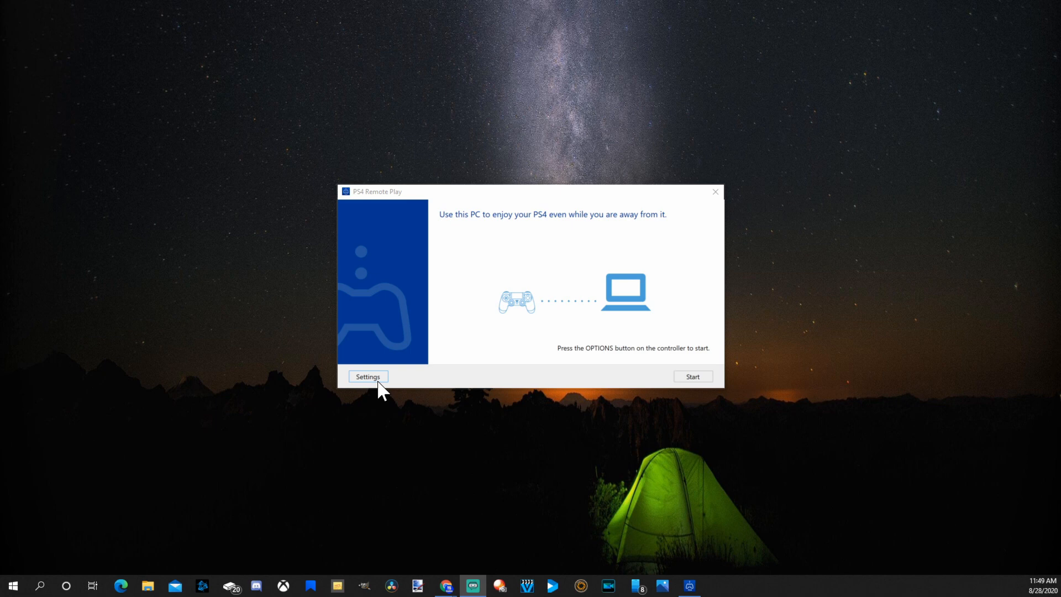
{"action": "left_click", "coordinate": [368, 377]}
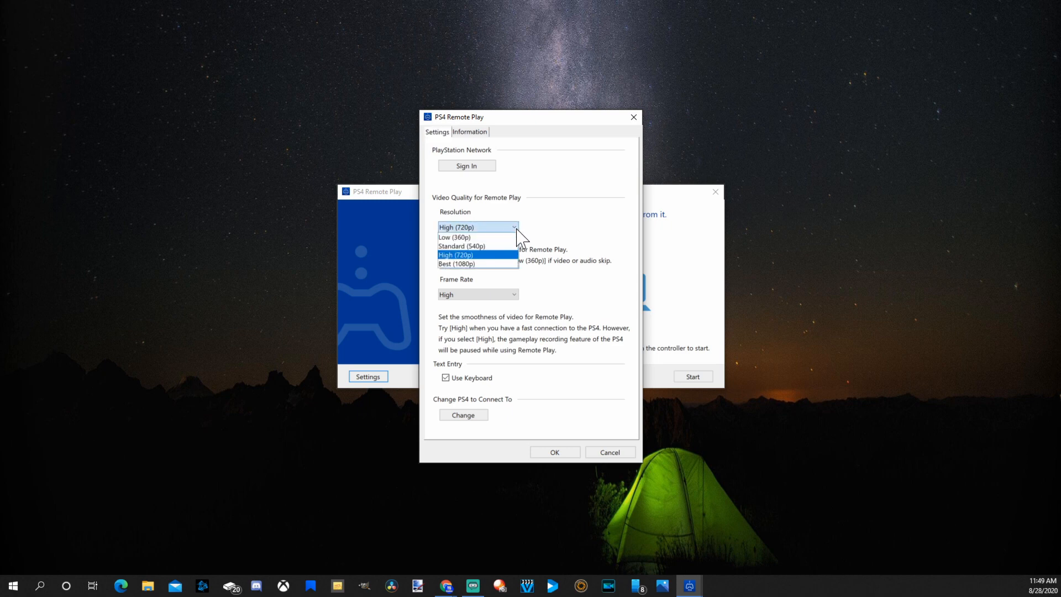
{"action": "left_click", "coordinate": [457, 254]}
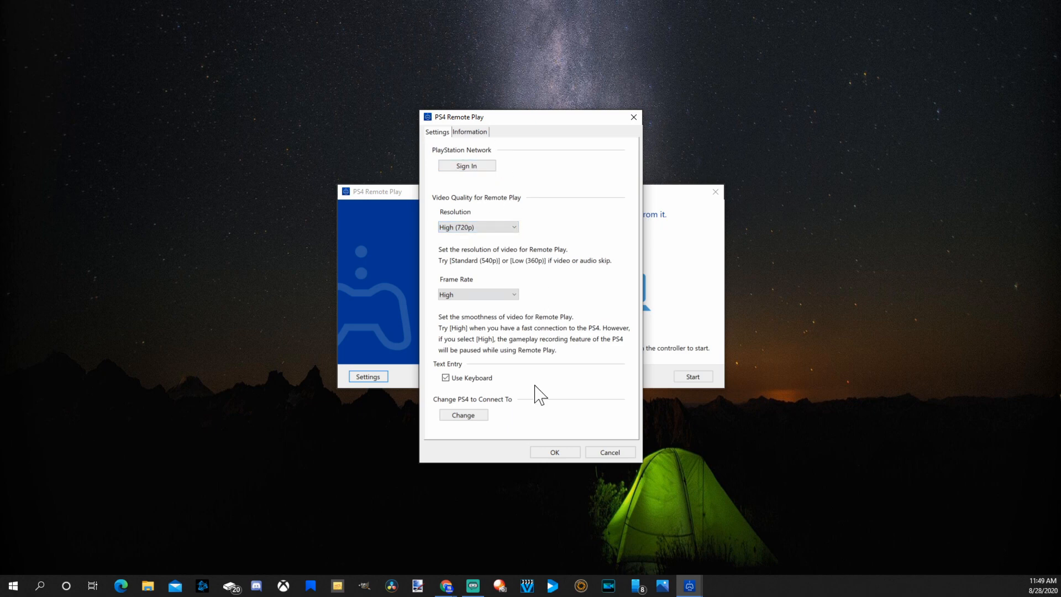
{"action": "left_click", "coordinate": [555, 452]}
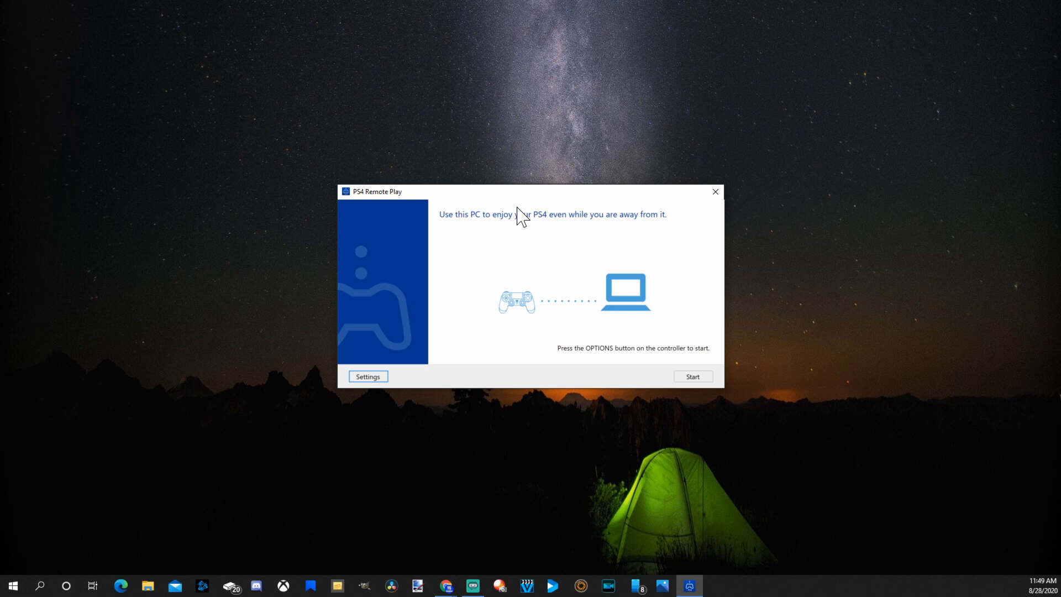
{"action": "mouse_move", "coordinate": [521, 206]}
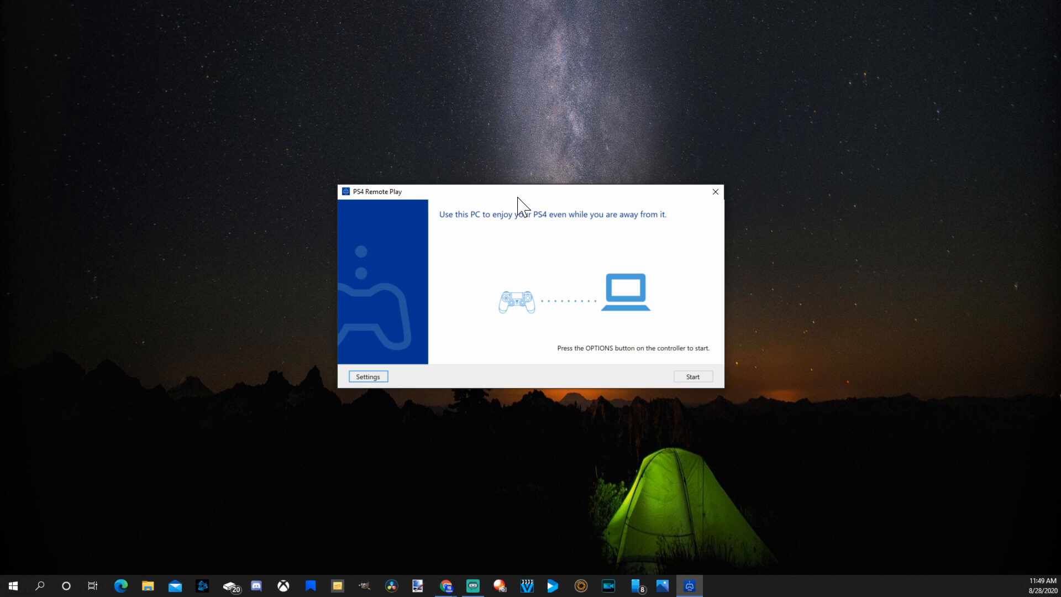
{"action": "mouse_move", "coordinate": [703, 392]}
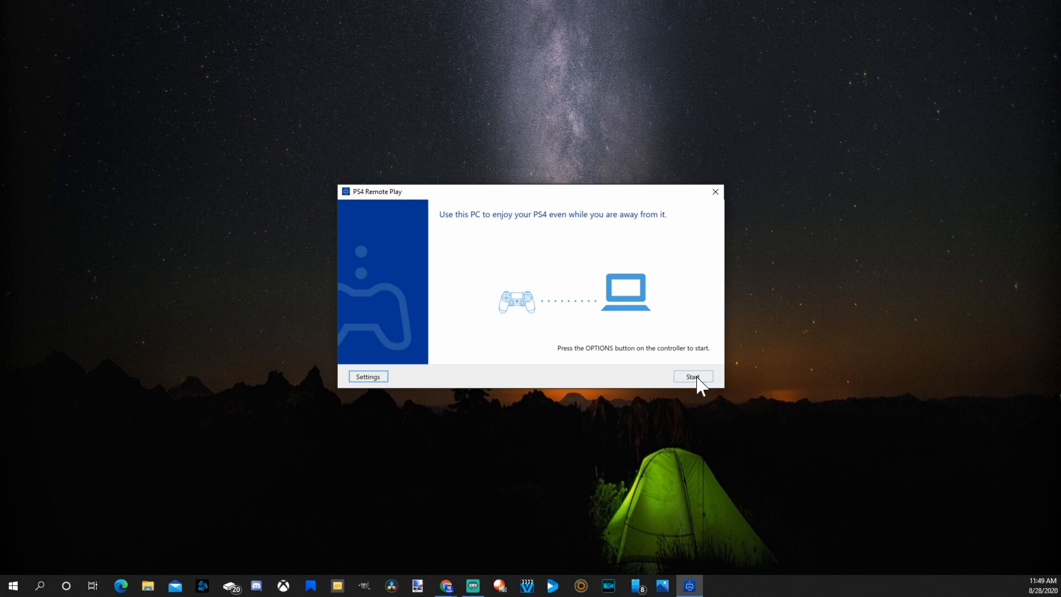
Step: Start PS4 Remote Play and wait for the PS4 home screen to stream
{"action": "left_click", "coordinate": [693, 376]}
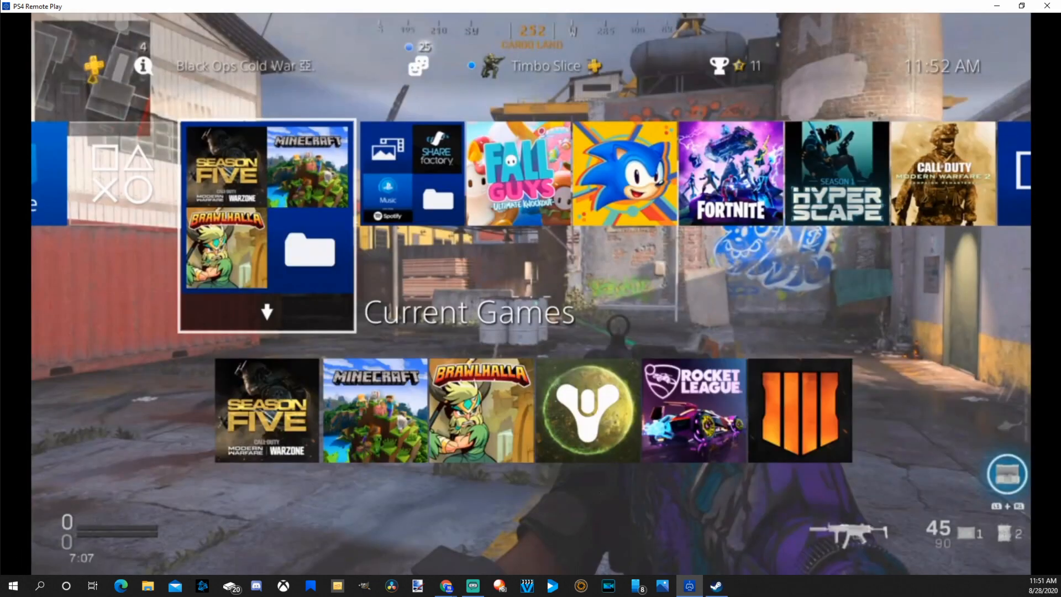
{"action": "scroll", "scroll_direction": "right", "scroll_amount": 3}
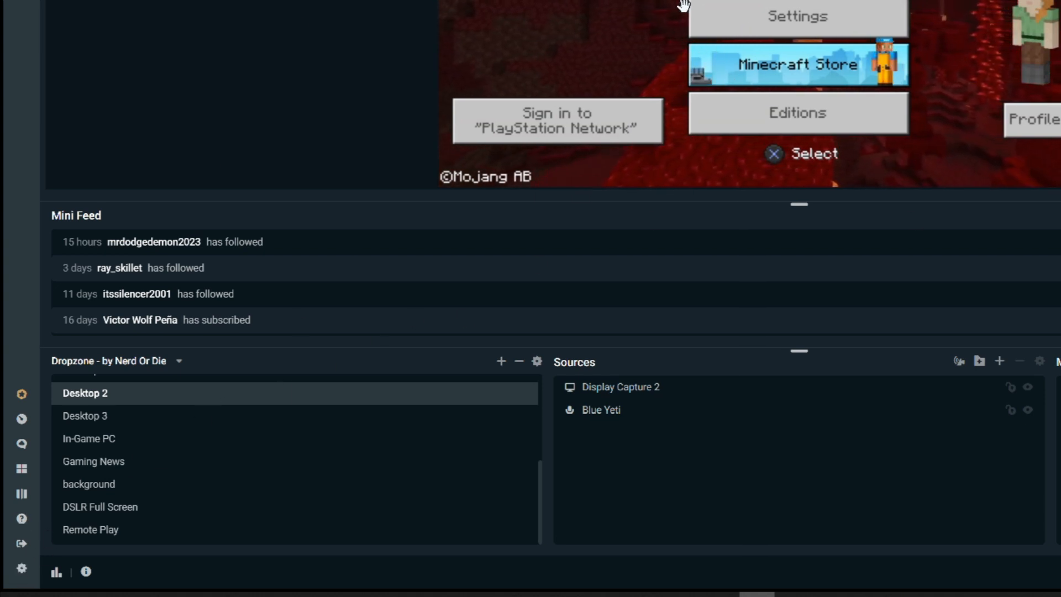
{"action": "mouse_move", "coordinate": [449, 91]}
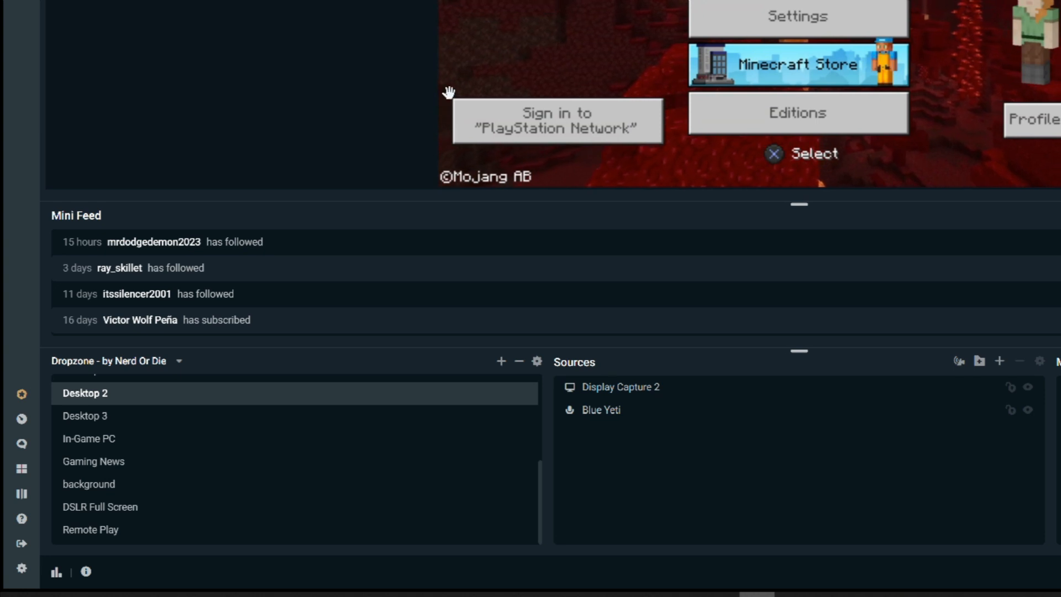
{"action": "mouse_move", "coordinate": [122, 461]}
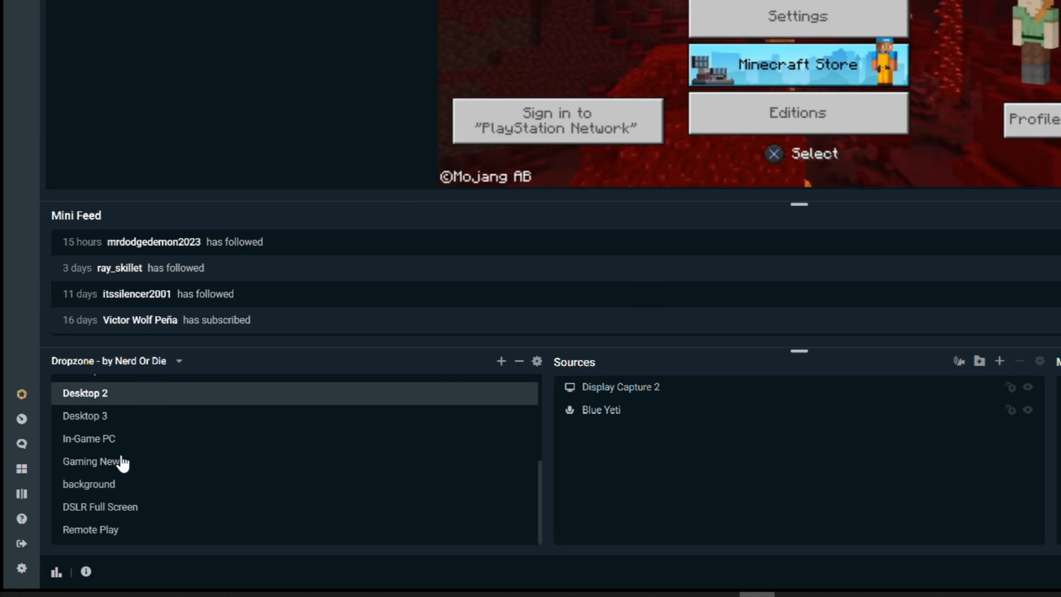
{"action": "mouse_move", "coordinate": [435, 428]}
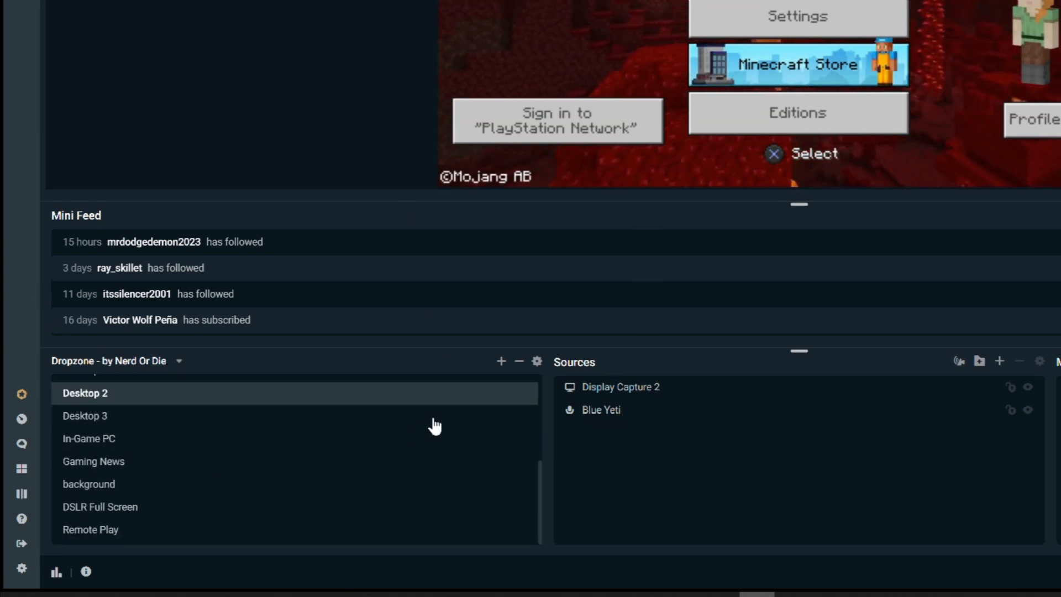
{"action": "mouse_move", "coordinate": [501, 361]}
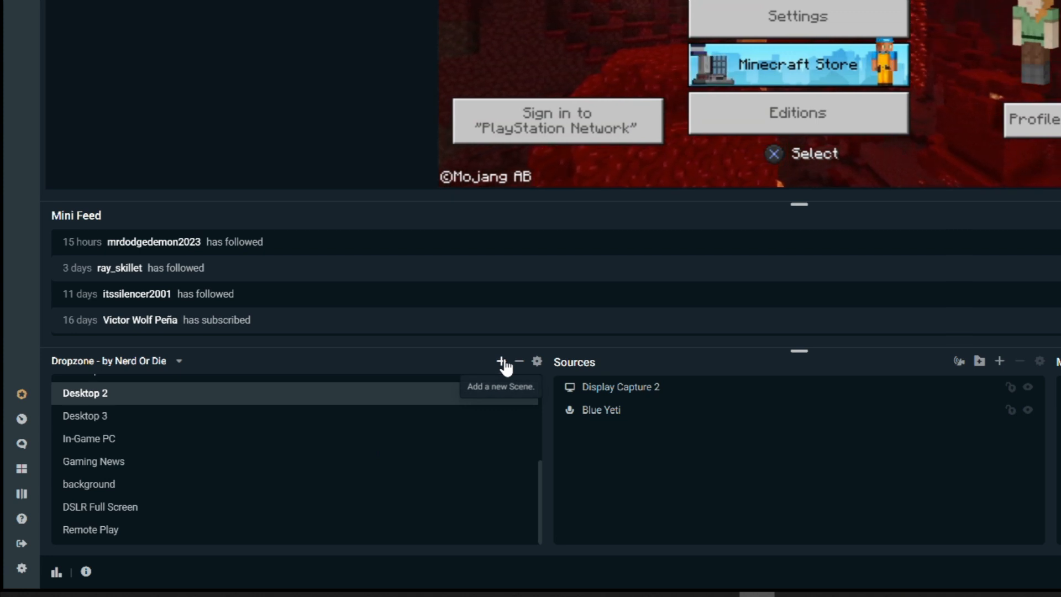
{"action": "mouse_move", "coordinate": [526, 367]}
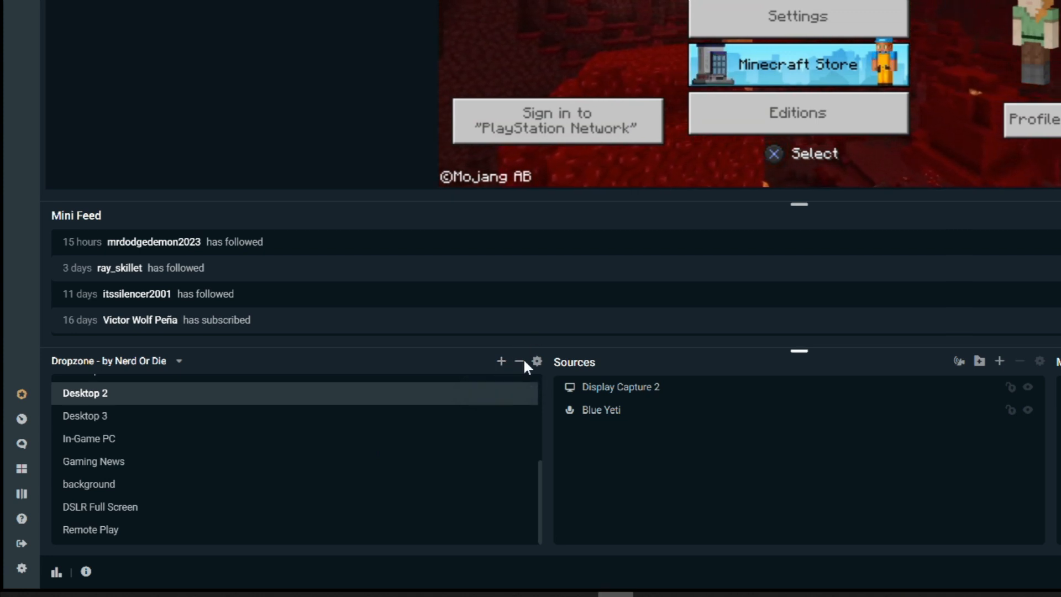
Step: Add a new scene and confirm the name 'Remote Play'
{"action": "left_click", "coordinate": [501, 361]}
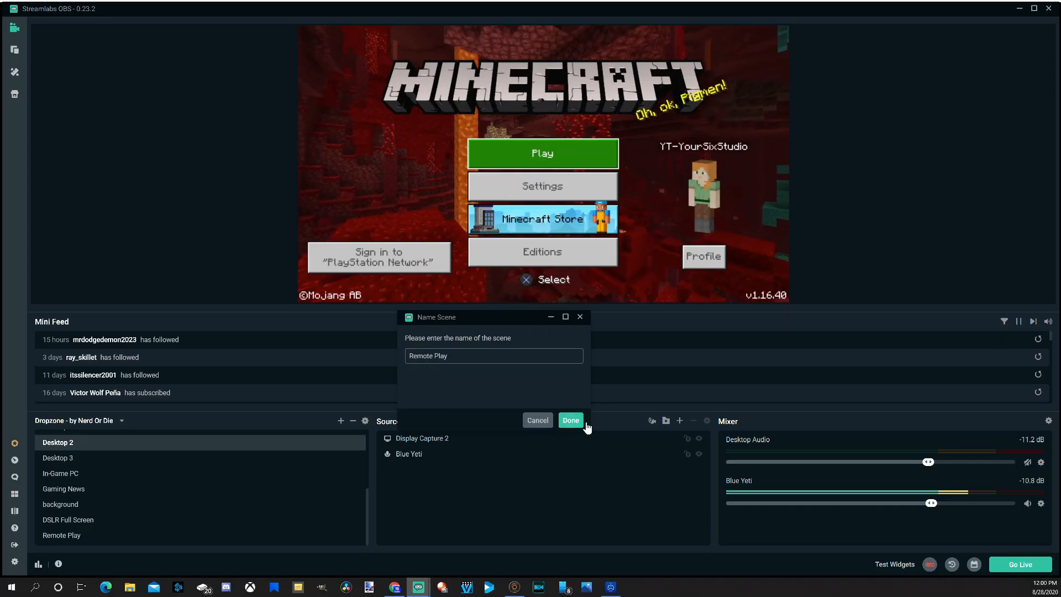
{"action": "left_click", "coordinate": [571, 420]}
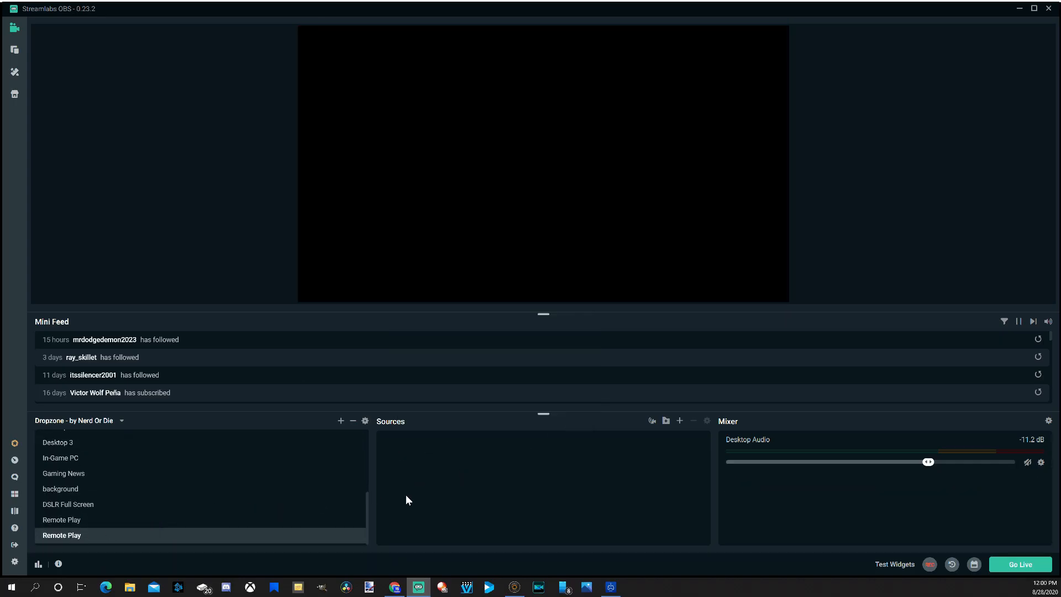
{"action": "mouse_move", "coordinate": [579, 447]}
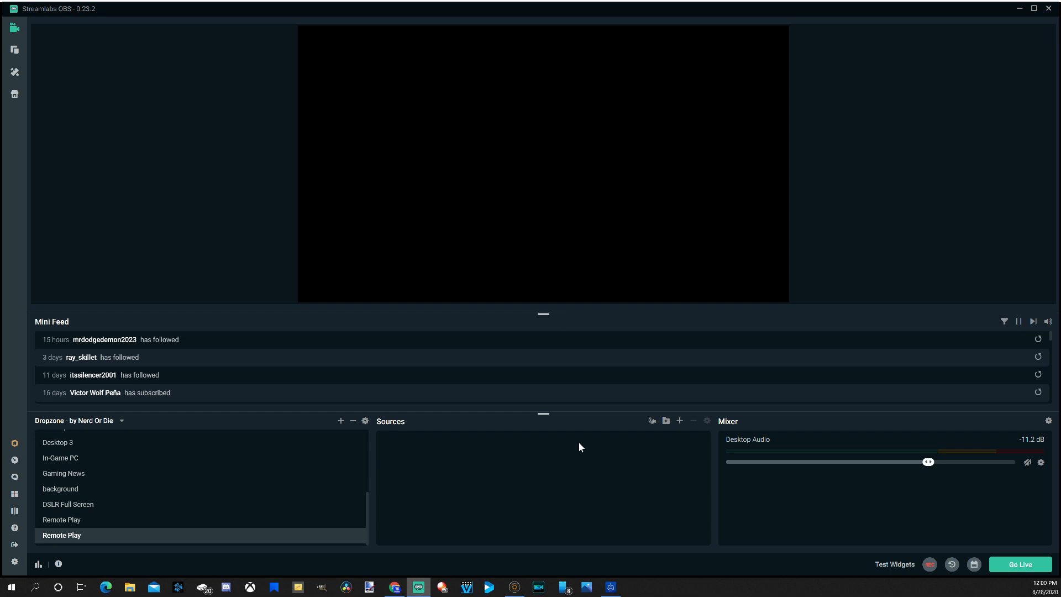
{"action": "mouse_move", "coordinate": [662, 466]}
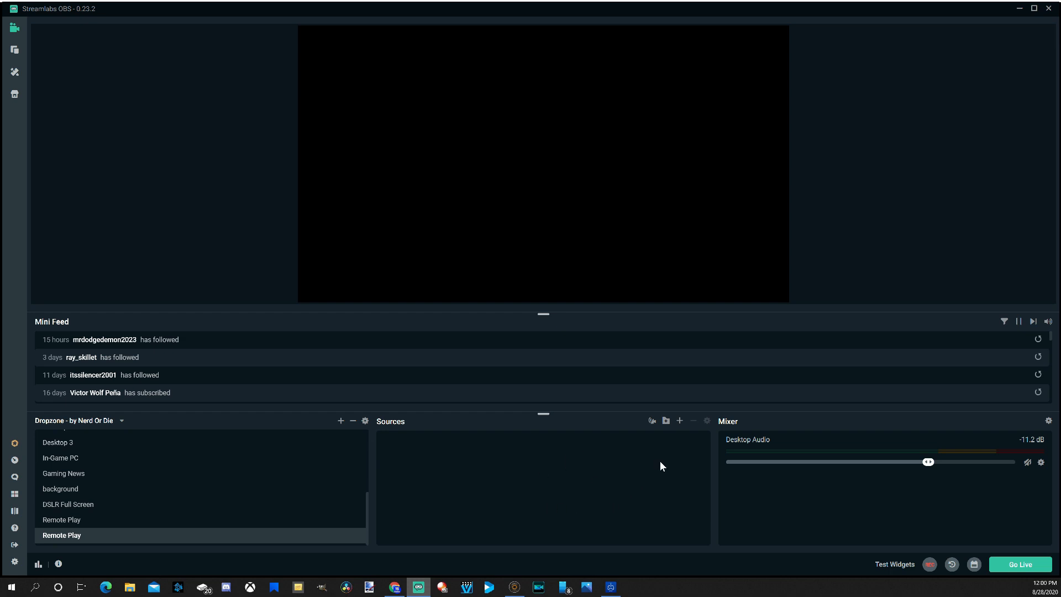
{"action": "mouse_move", "coordinate": [681, 421]}
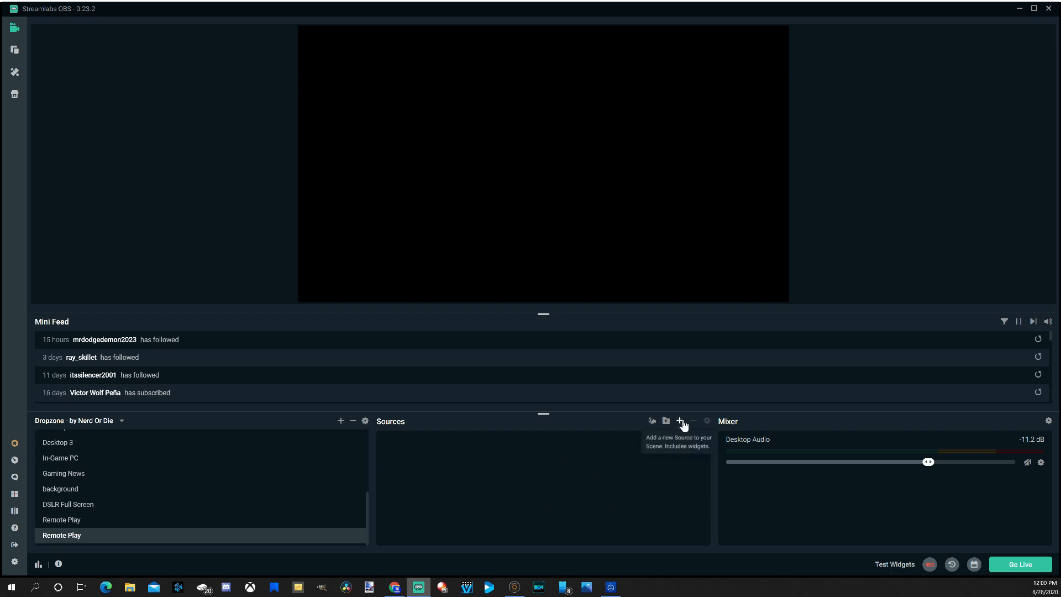
Step: Open the Add Source picker for the scene and select Display Capture
{"action": "left_click", "coordinate": [681, 421]}
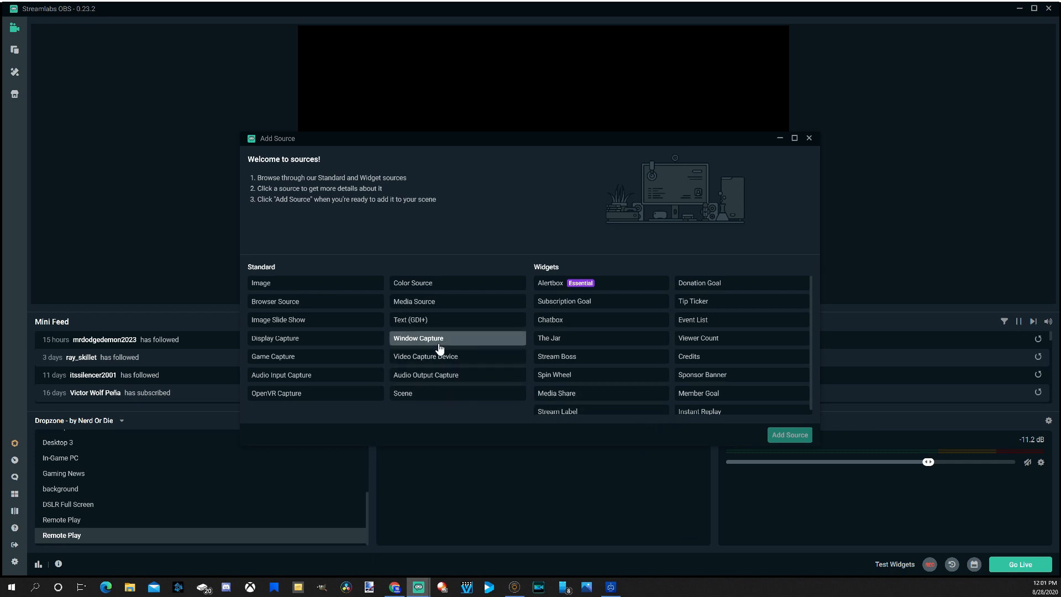
{"action": "left_click", "coordinate": [418, 338]}
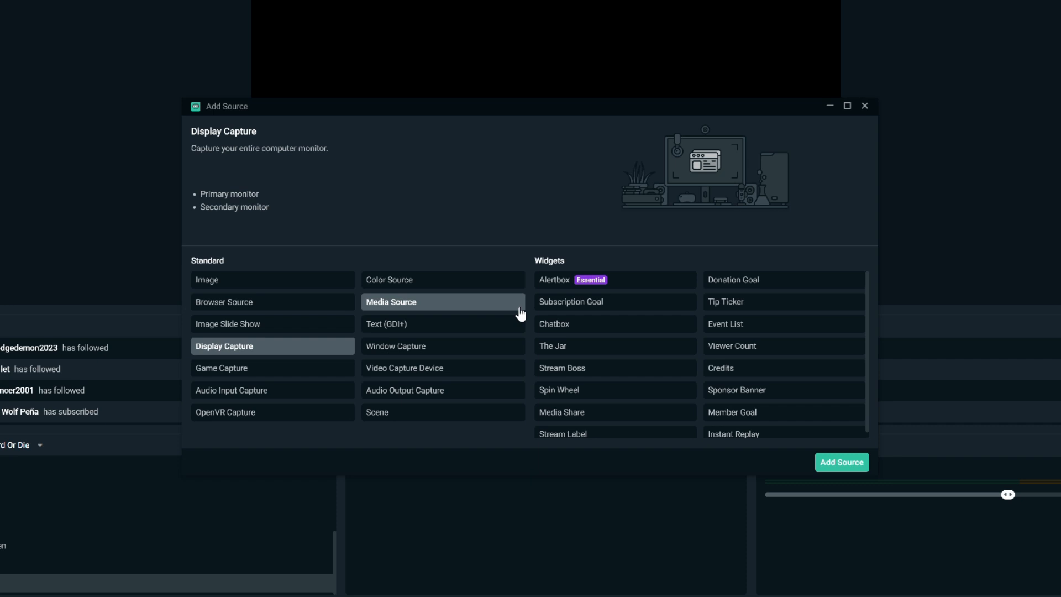
{"action": "mouse_move", "coordinate": [463, 237]}
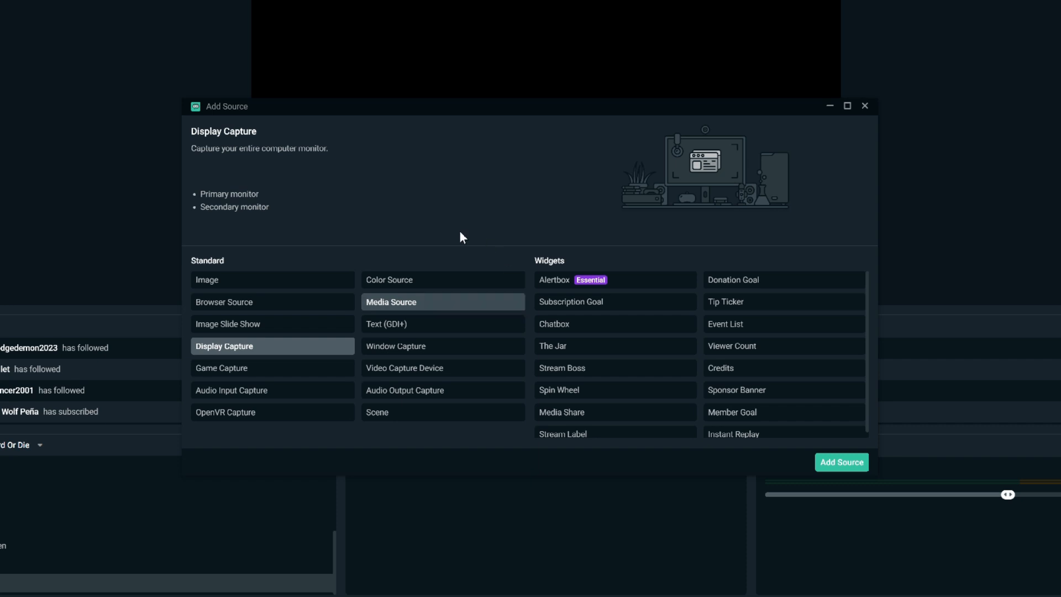
{"action": "mouse_move", "coordinate": [227, 355]}
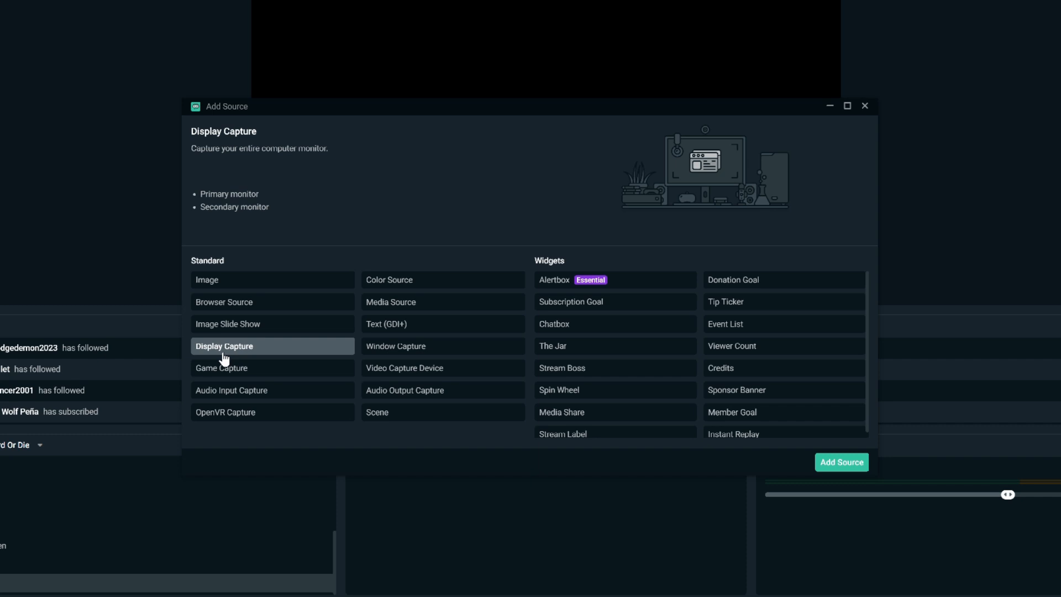
{"action": "mouse_move", "coordinate": [356, 358]}
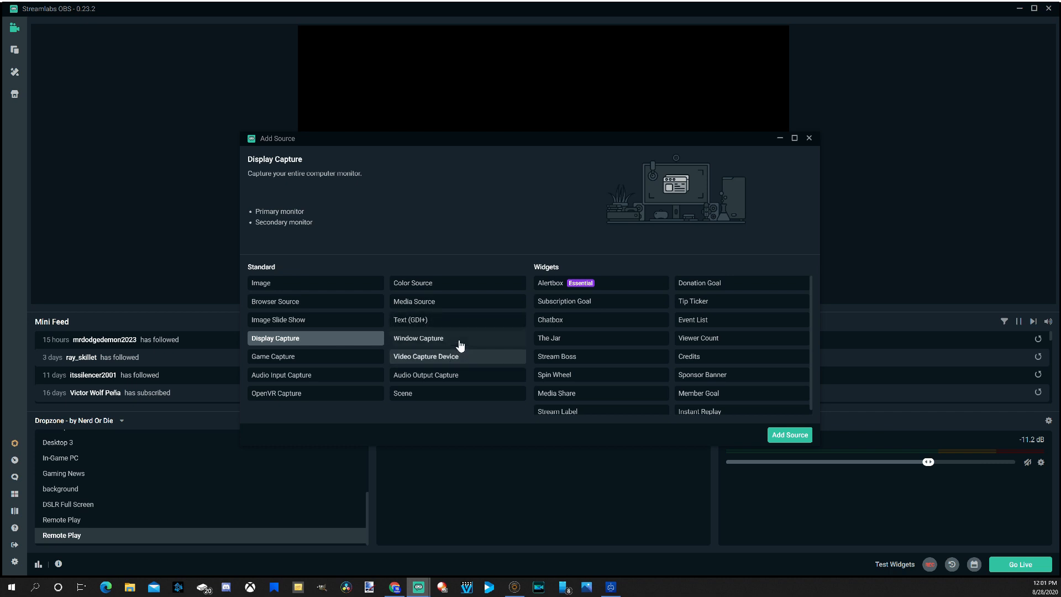
{"action": "mouse_move", "coordinate": [790, 434]}
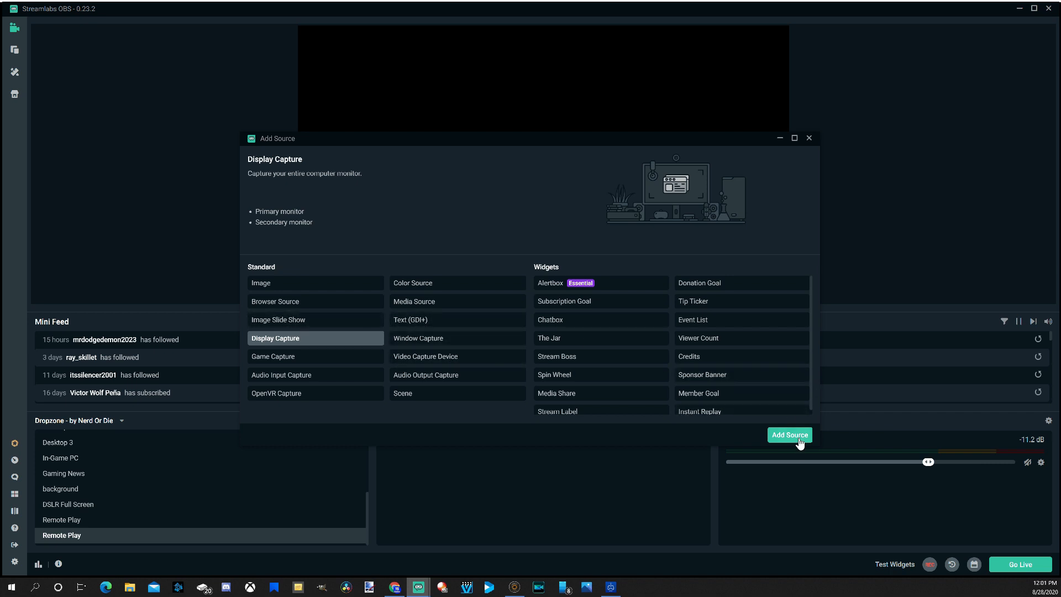
Step: Add a new Display Capture source capturing Display 3 at 1920x1080
{"action": "left_click", "coordinate": [789, 435]}
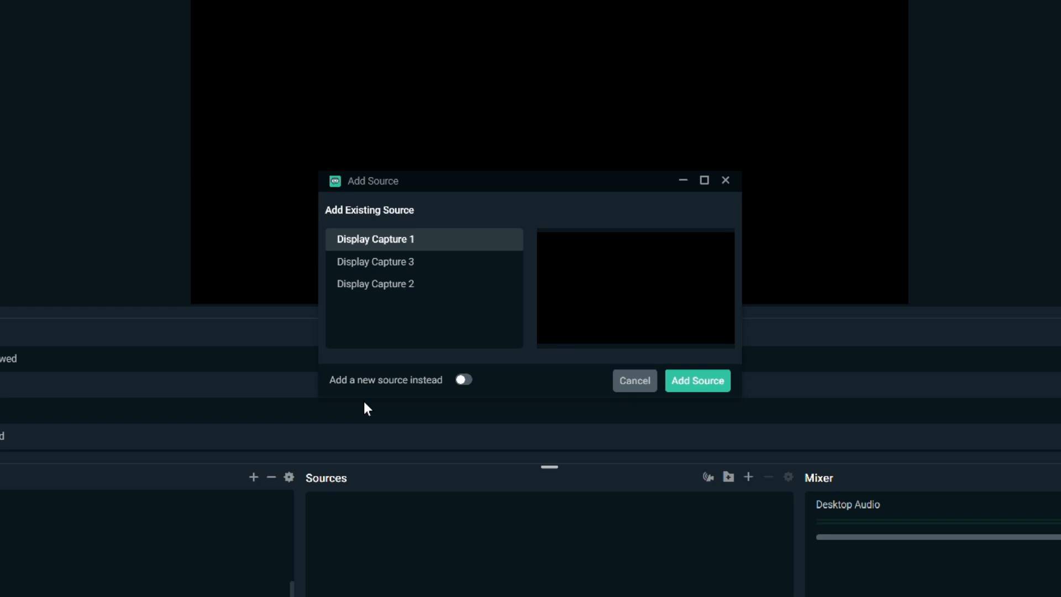
{"action": "left_click", "coordinate": [464, 380]}
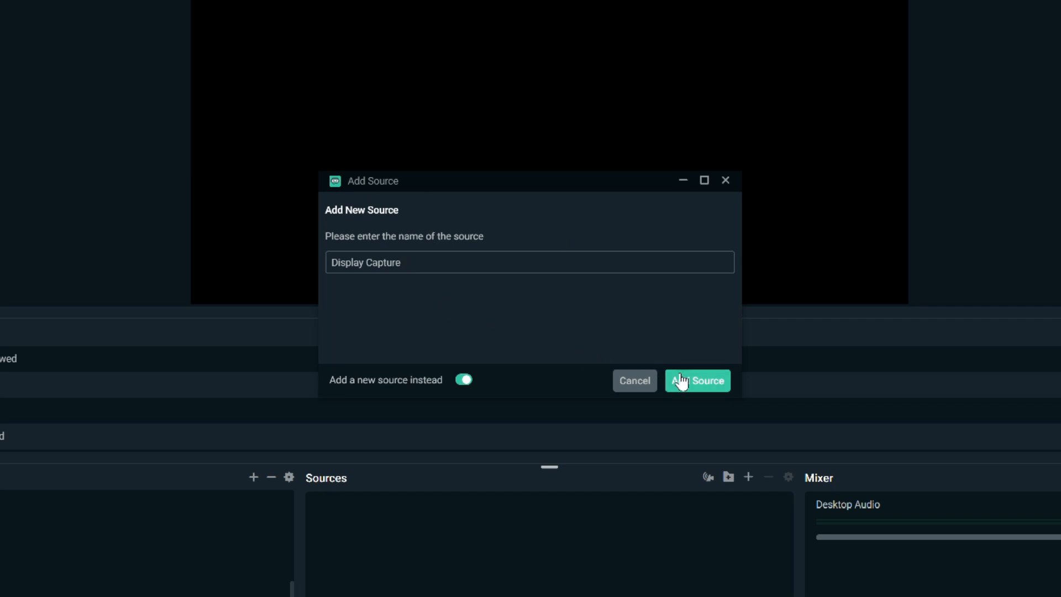
{"action": "left_click", "coordinate": [697, 381]}
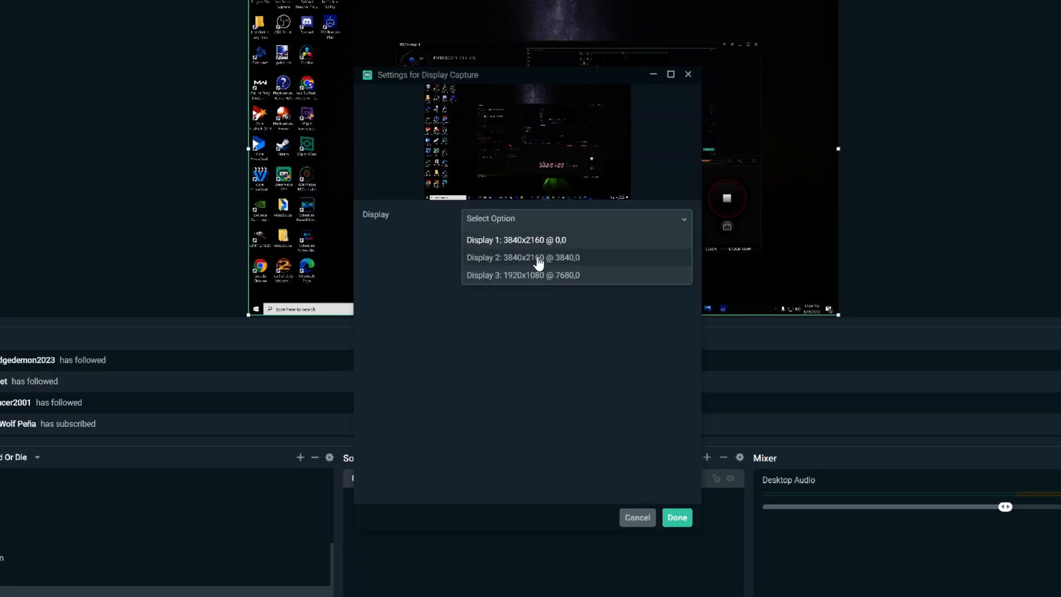
{"action": "left_click", "coordinate": [522, 274]}
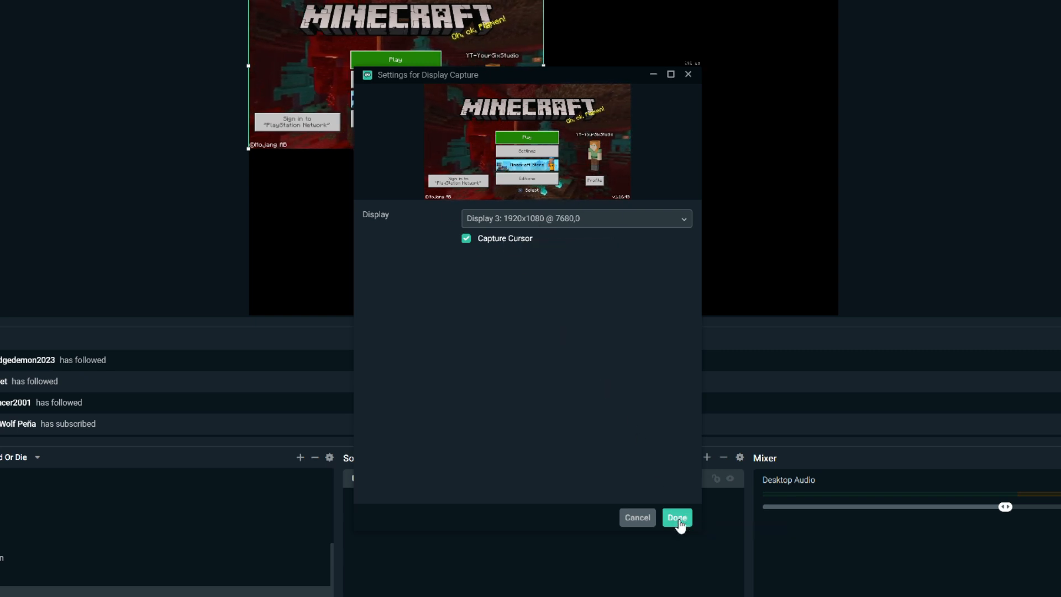
{"action": "left_click", "coordinate": [676, 518]}
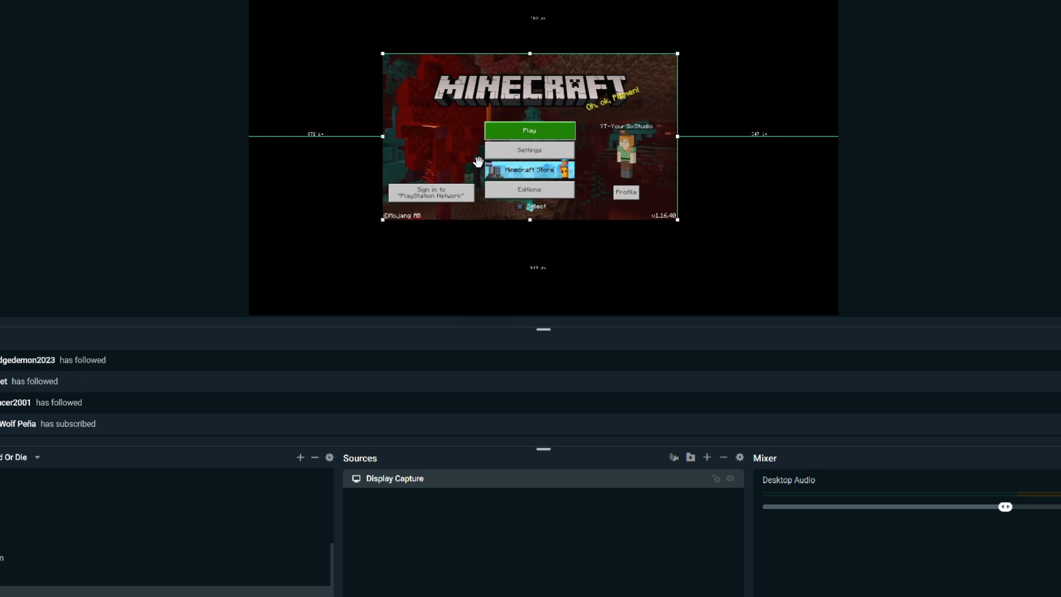
Step: Apply Transform > Stretch to Screen to the Display Capture source
{"action": "right_click", "coordinate": [485, 162]}
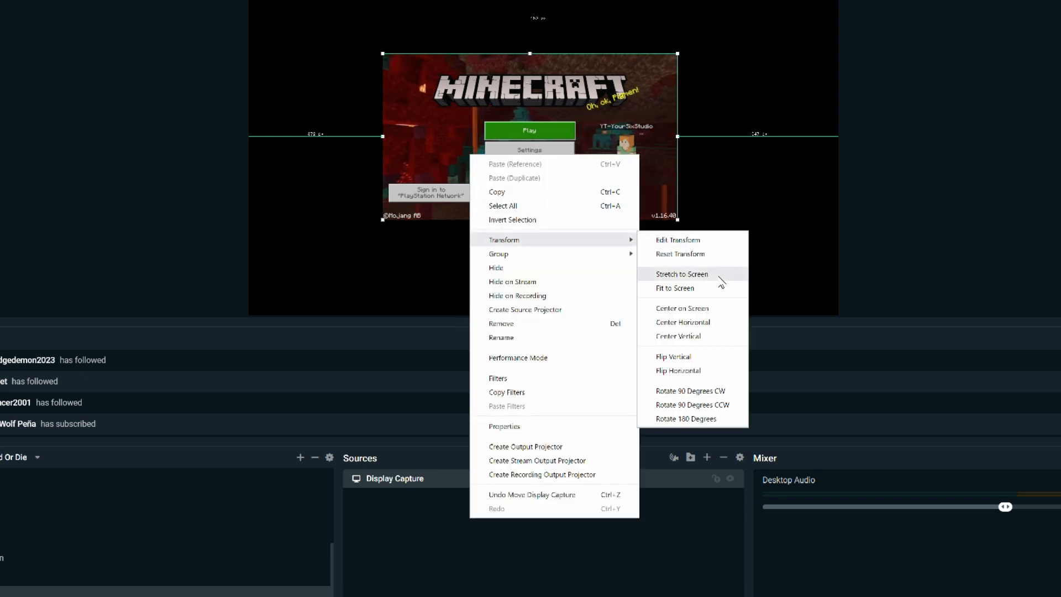
{"action": "left_click", "coordinate": [675, 287]}
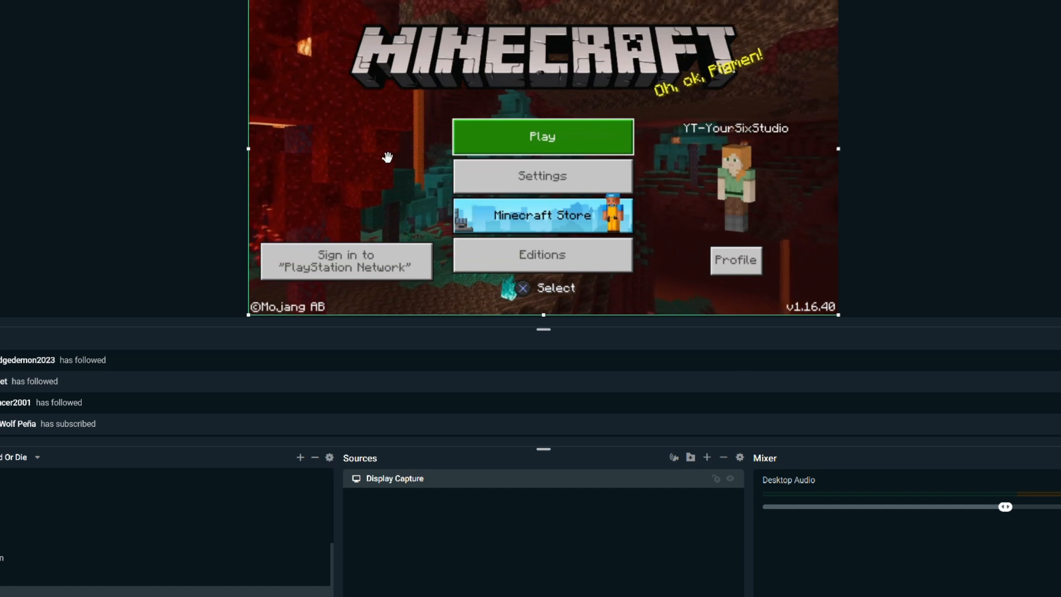
{"action": "mouse_move", "coordinate": [533, 150]}
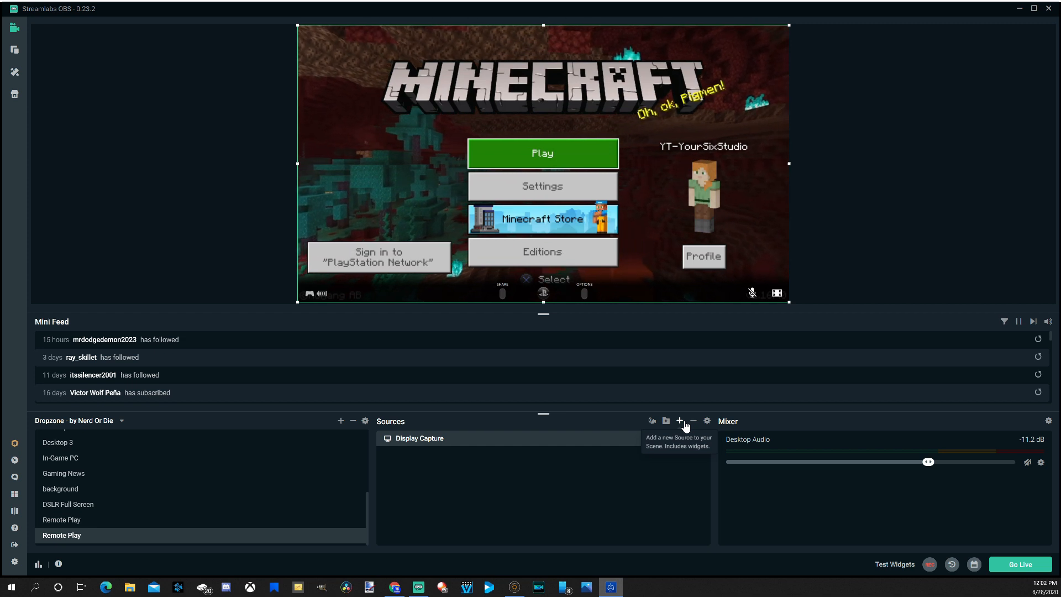
Step: Add a new Audio Input Capture source using the Yeti Stereo Microphone device
{"action": "left_click", "coordinate": [680, 421]}
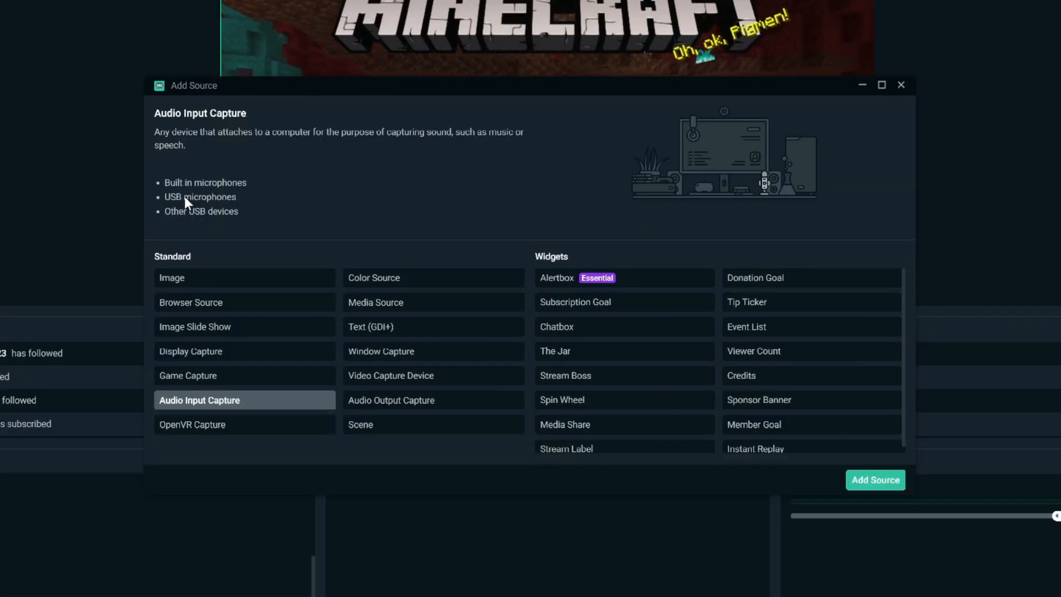
{"action": "mouse_move", "coordinate": [284, 222]}
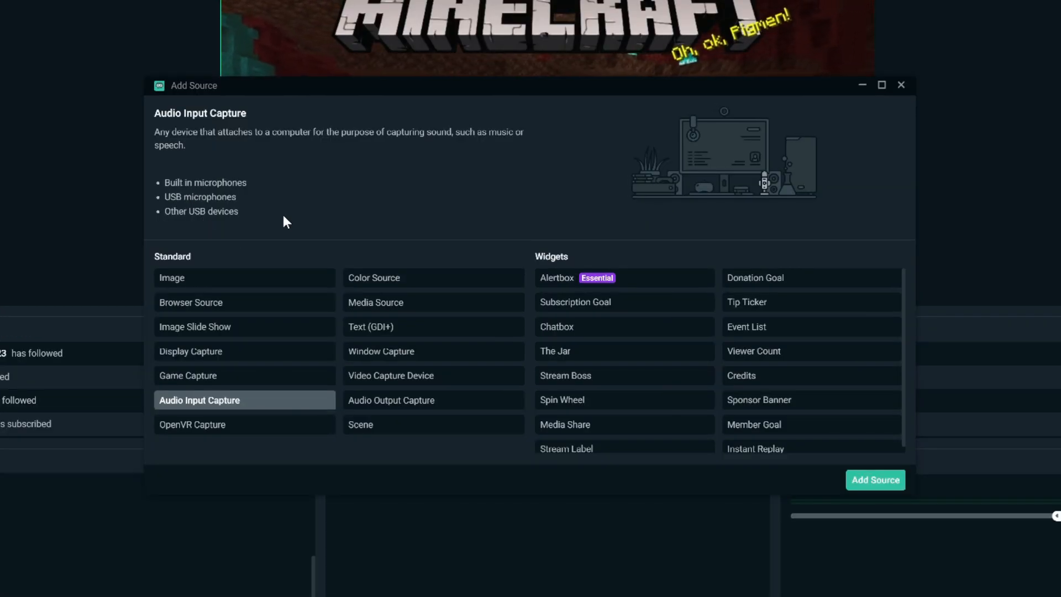
{"action": "mouse_move", "coordinate": [885, 491]}
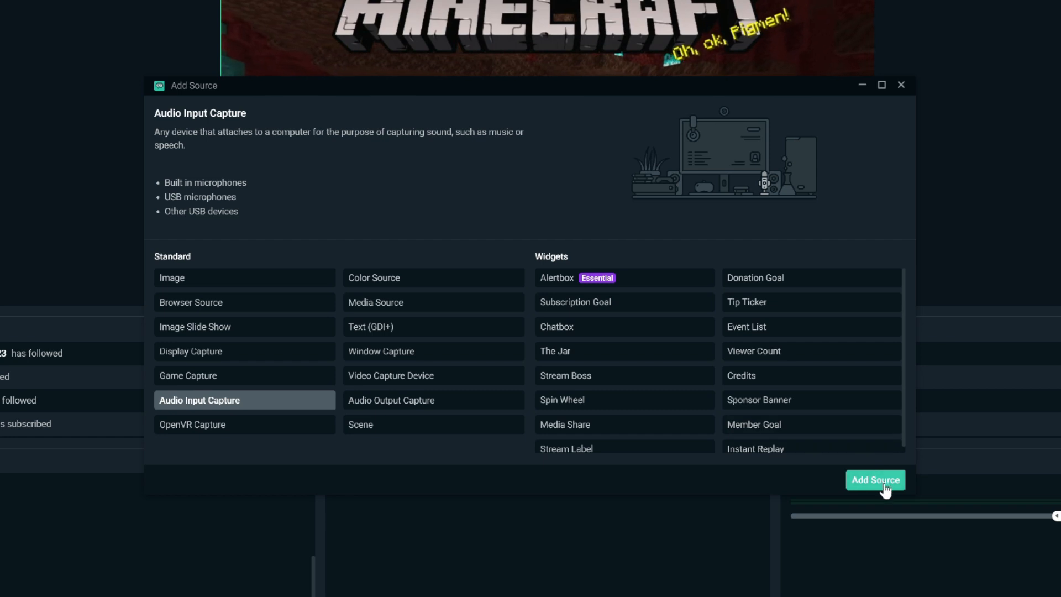
{"action": "left_click", "coordinate": [875, 480]}
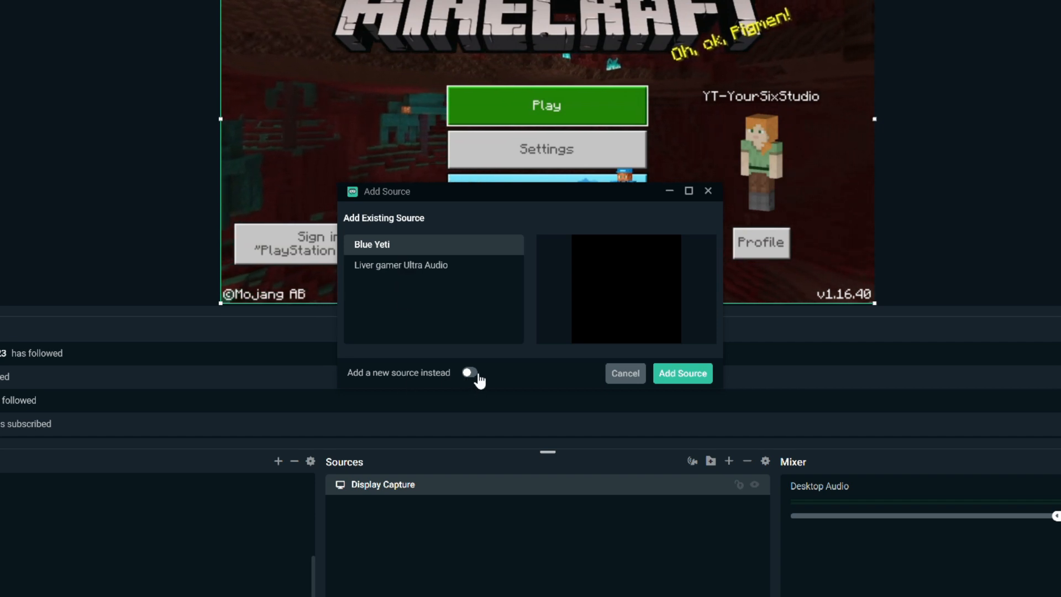
{"action": "left_click", "coordinate": [682, 373]}
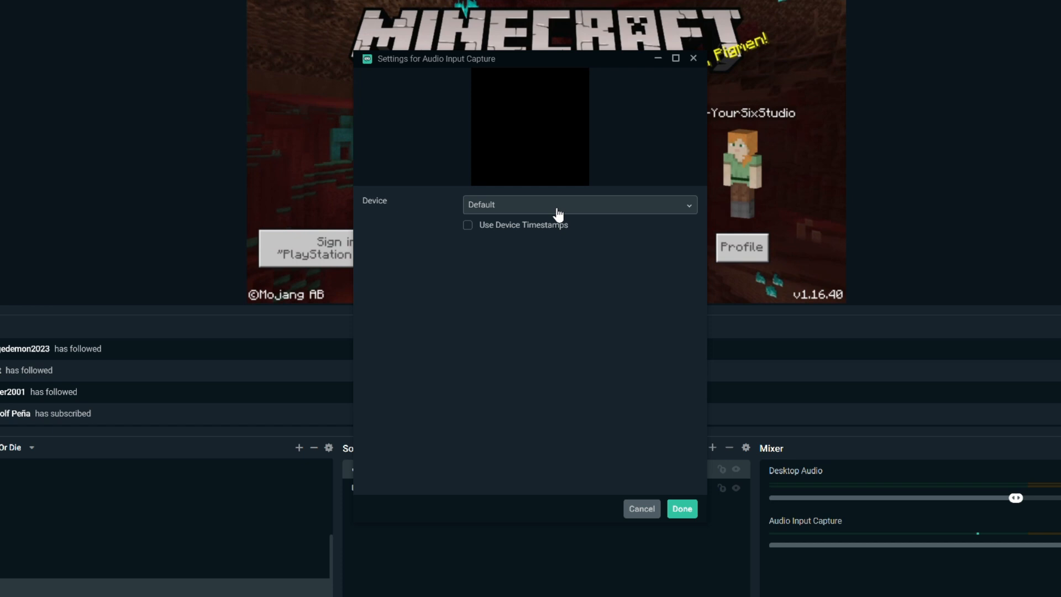
{"action": "left_click", "coordinate": [579, 205]}
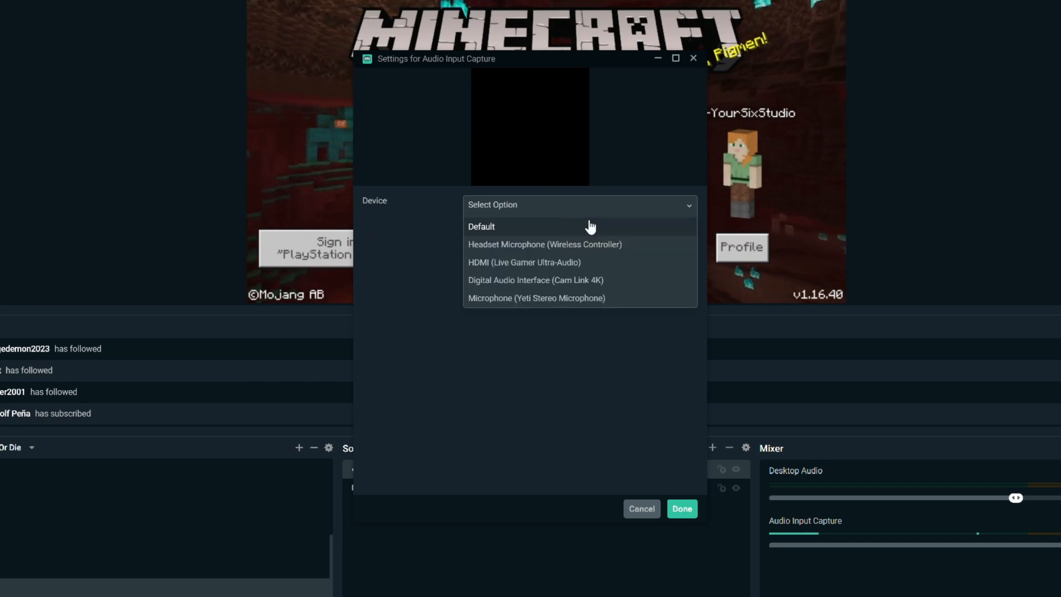
{"action": "mouse_move", "coordinate": [615, 239]}
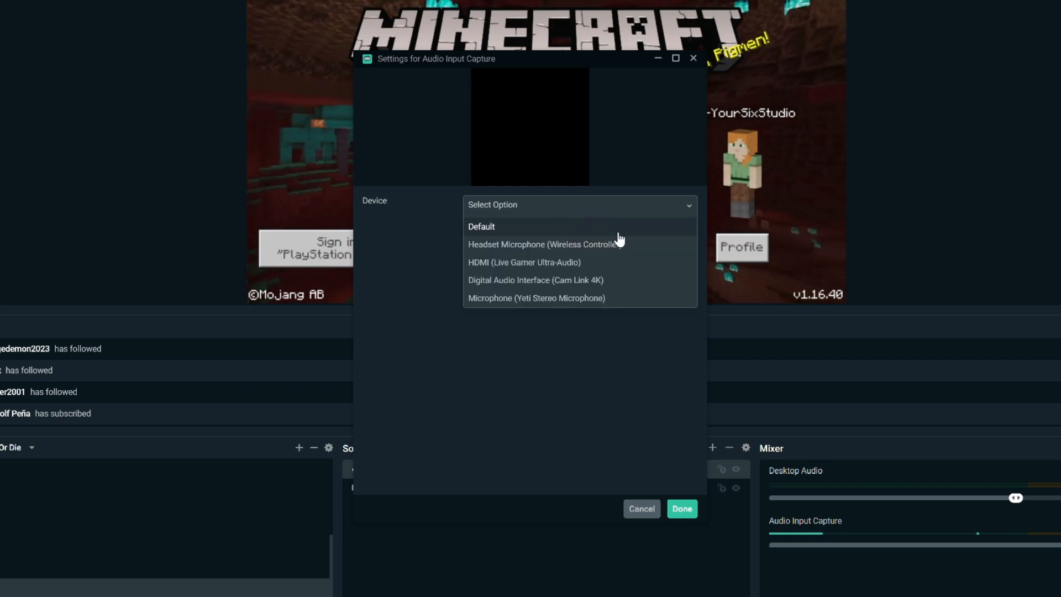
{"action": "mouse_move", "coordinate": [515, 318]}
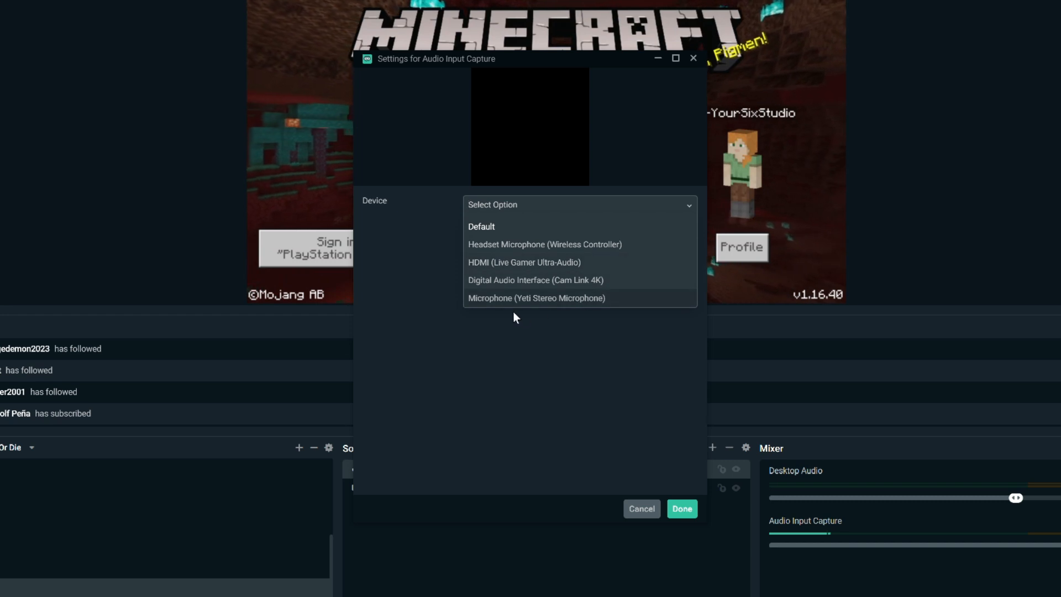
{"action": "mouse_move", "coordinate": [606, 304]}
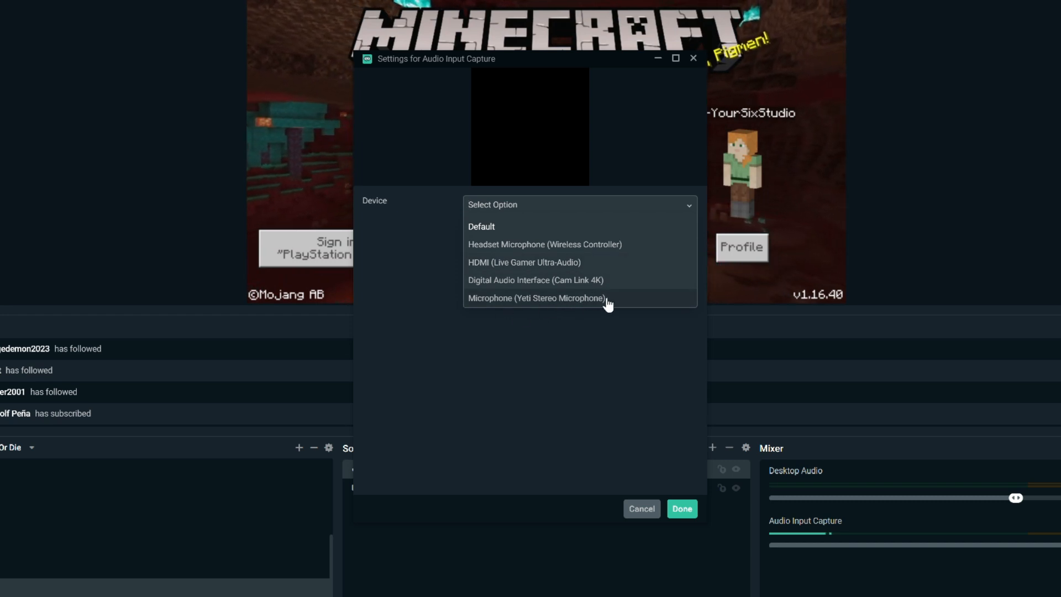
{"action": "left_click", "coordinate": [536, 298]}
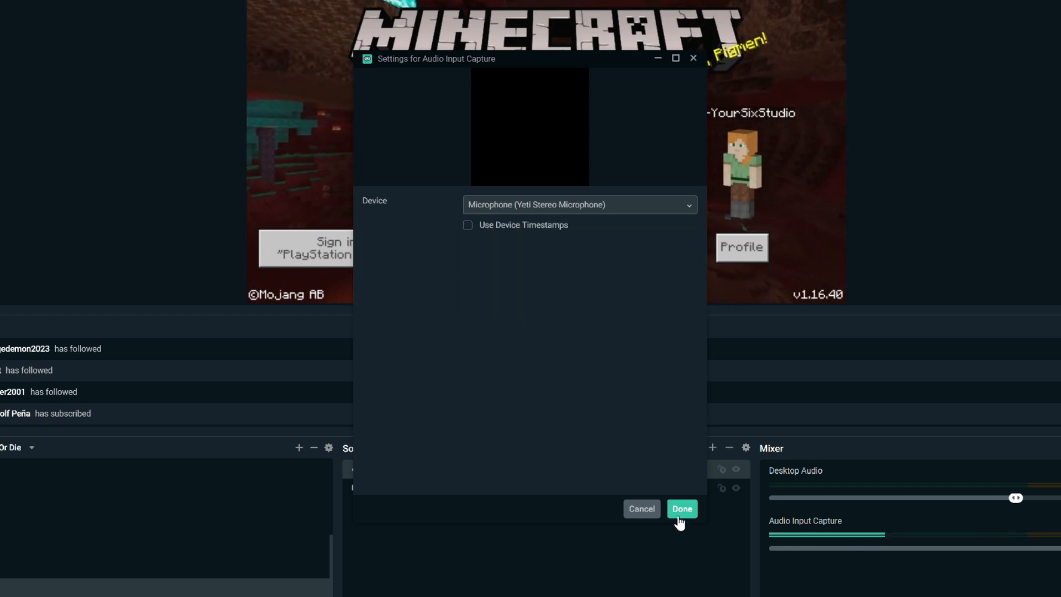
{"action": "left_click", "coordinate": [681, 509]}
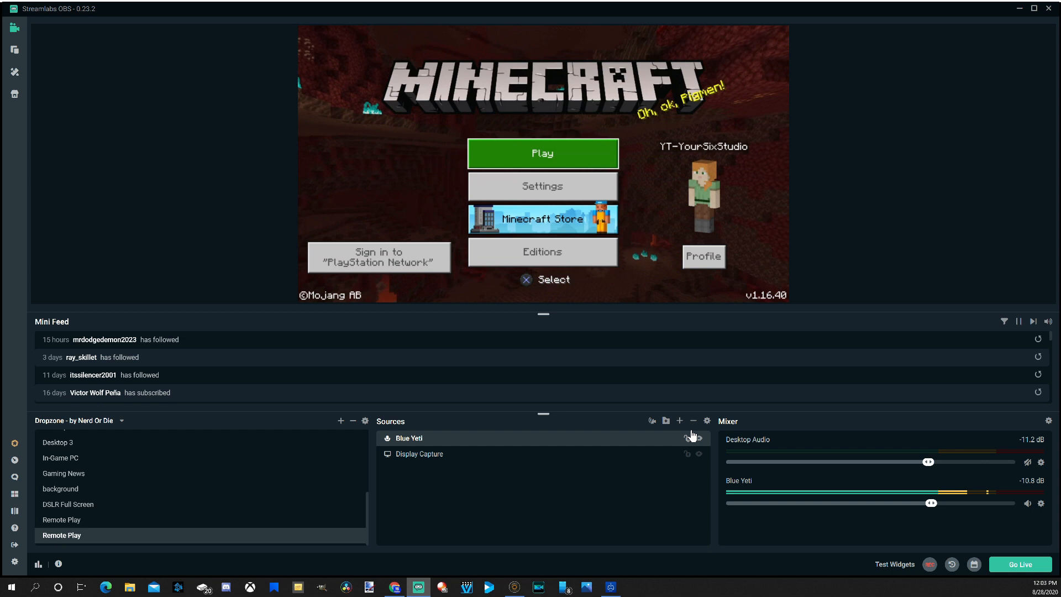
{"action": "left_click", "coordinate": [679, 421]}
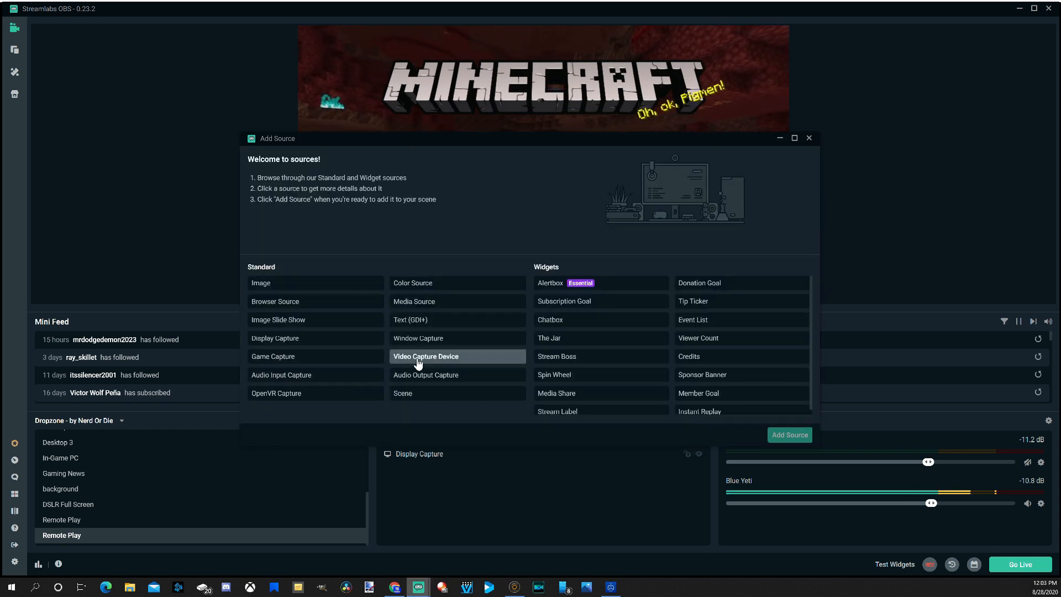
{"action": "left_click", "coordinate": [426, 356]}
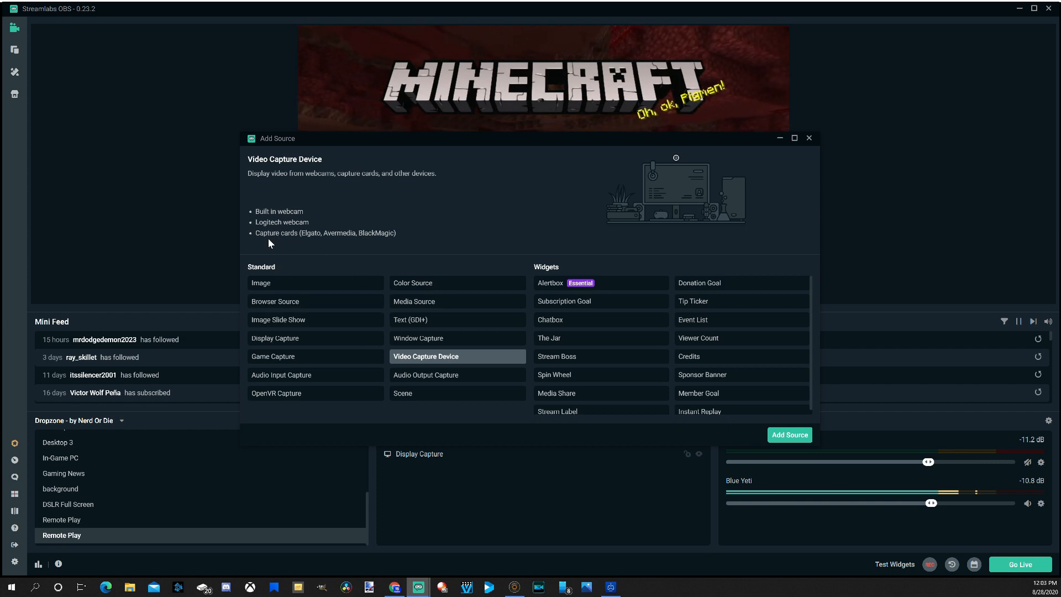
{"action": "mouse_move", "coordinate": [507, 363]}
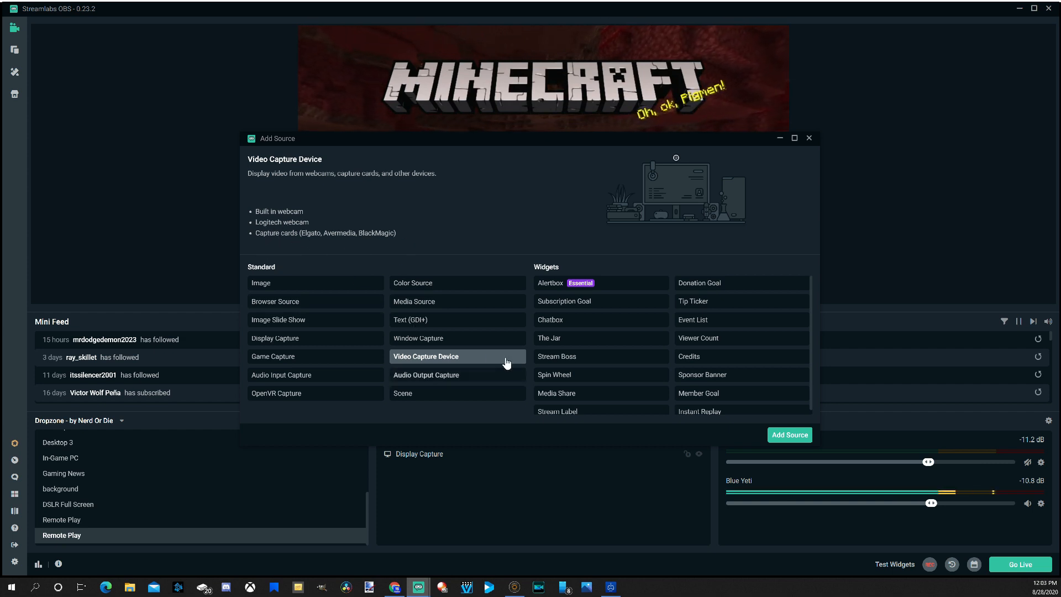
{"action": "mouse_move", "coordinate": [474, 338]}
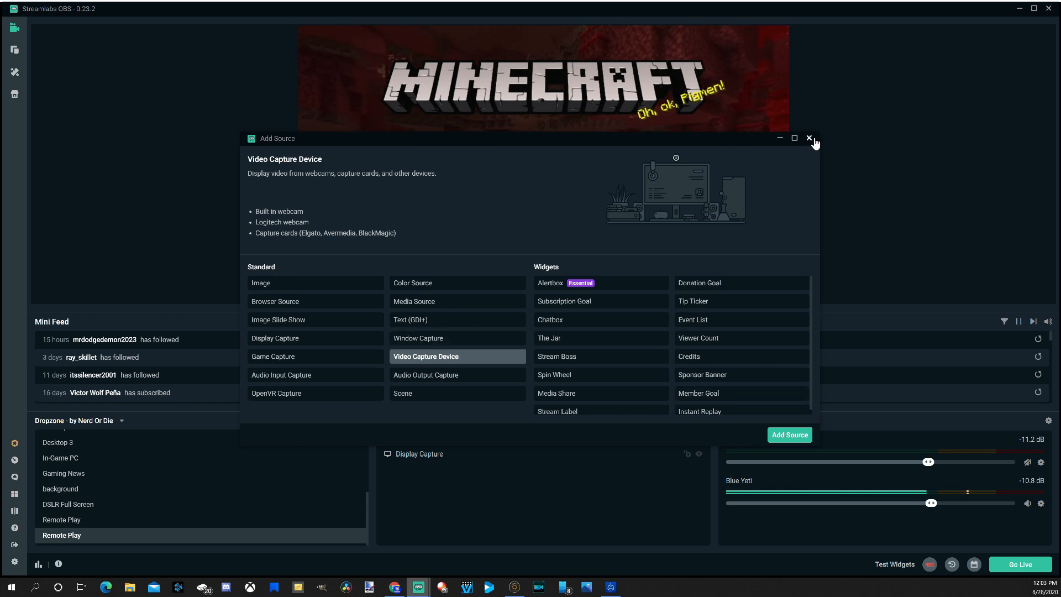
{"action": "left_click", "coordinate": [809, 138]}
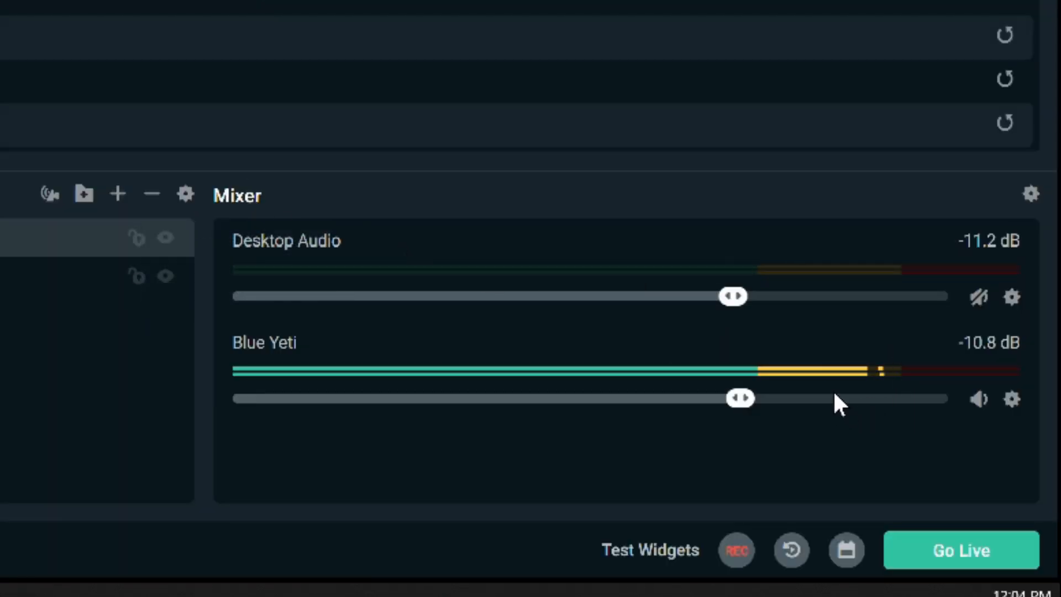
{"action": "mouse_move", "coordinate": [779, 308]}
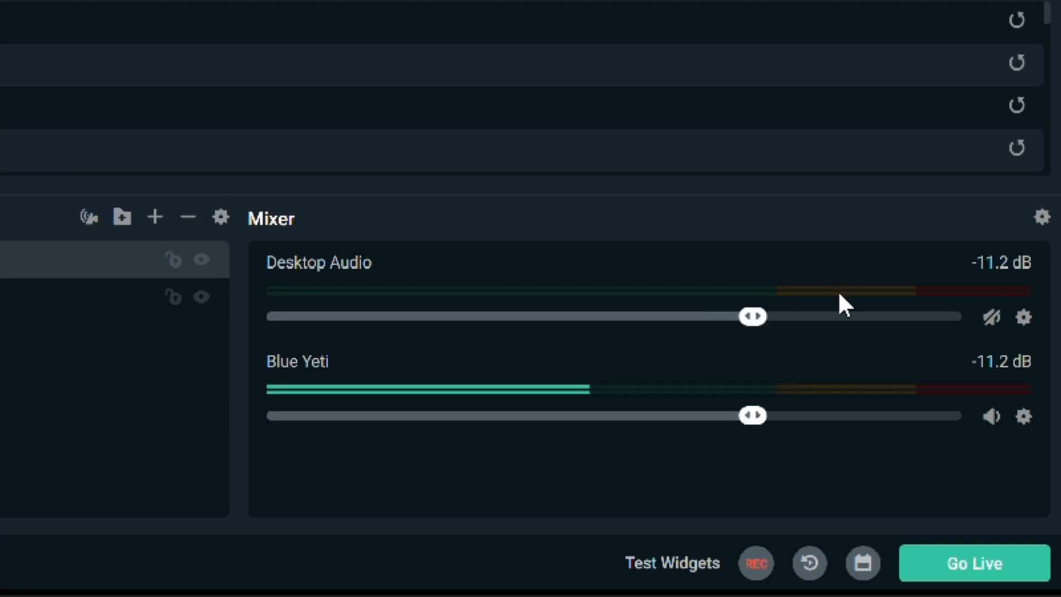
{"action": "mouse_move", "coordinate": [992, 316]}
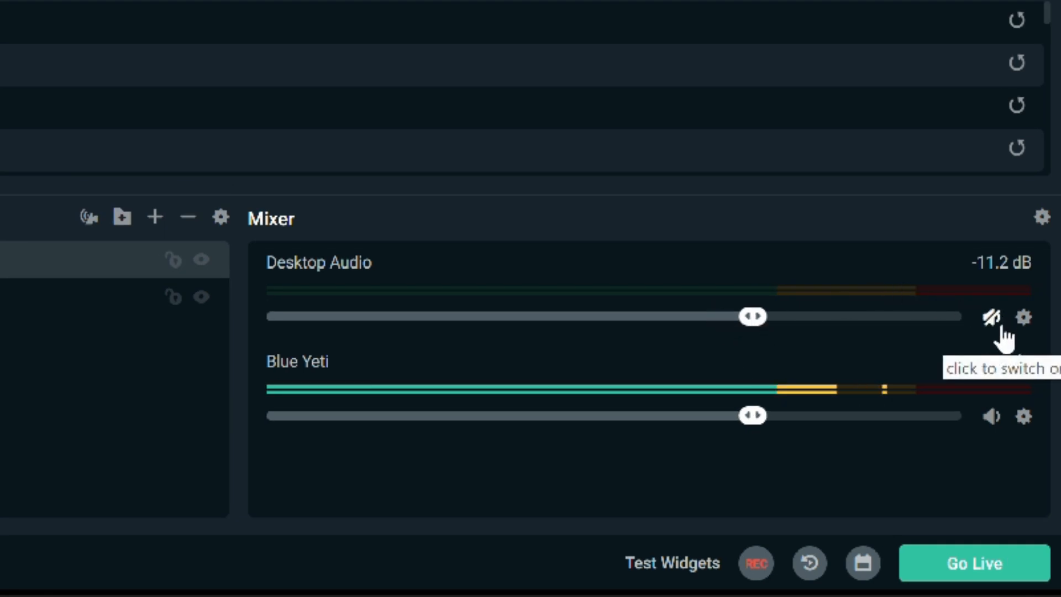
Step: Unmute Desktop Audio in the Mixer so its level registers alongside Blue Yeti
{"action": "left_click", "coordinate": [992, 316]}
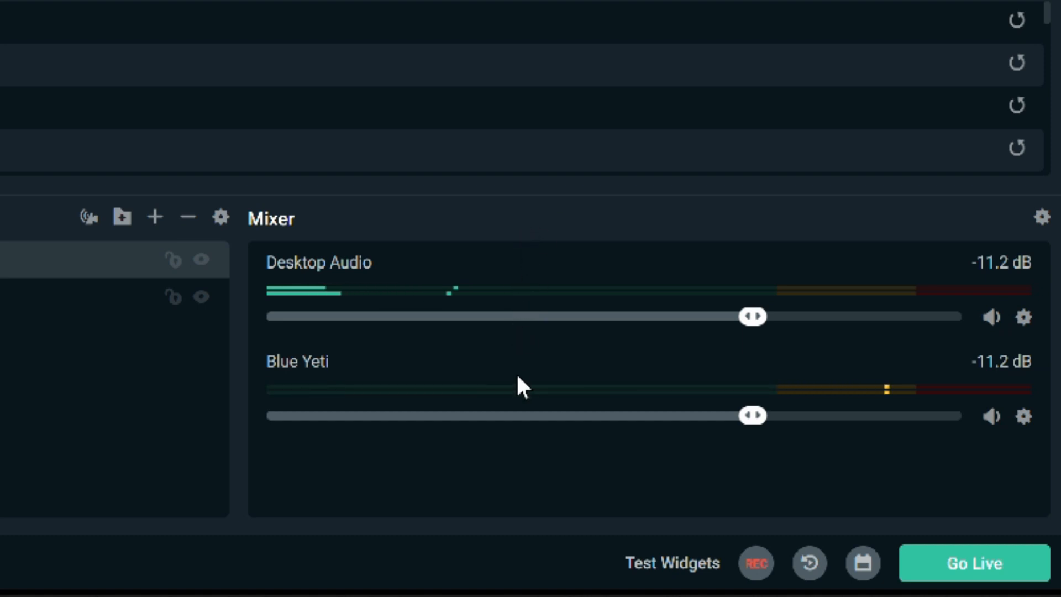
{"action": "mouse_move", "coordinate": [886, 352]}
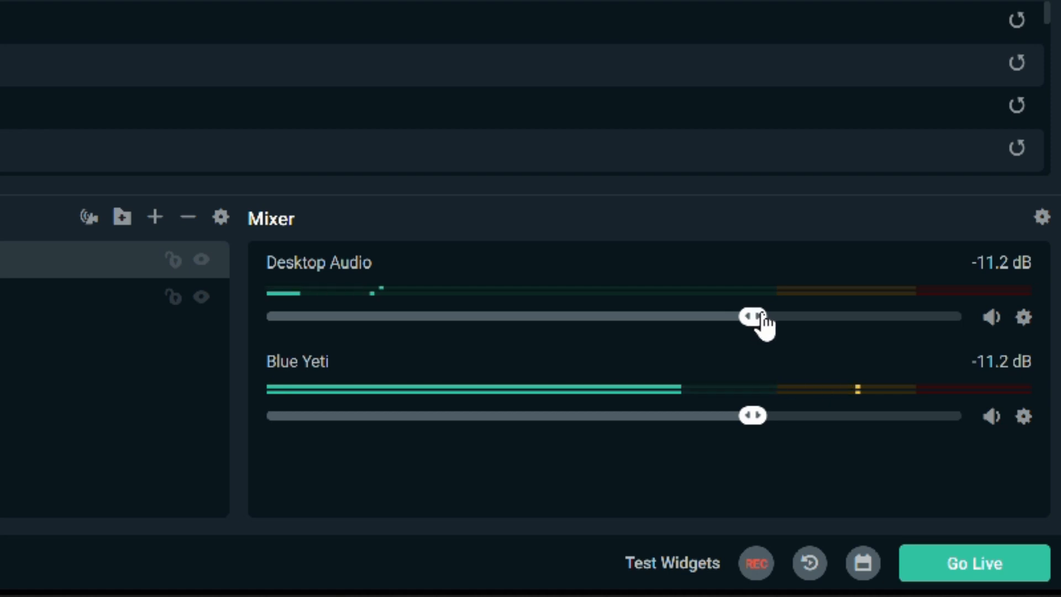
{"action": "mouse_move", "coordinate": [453, 305]}
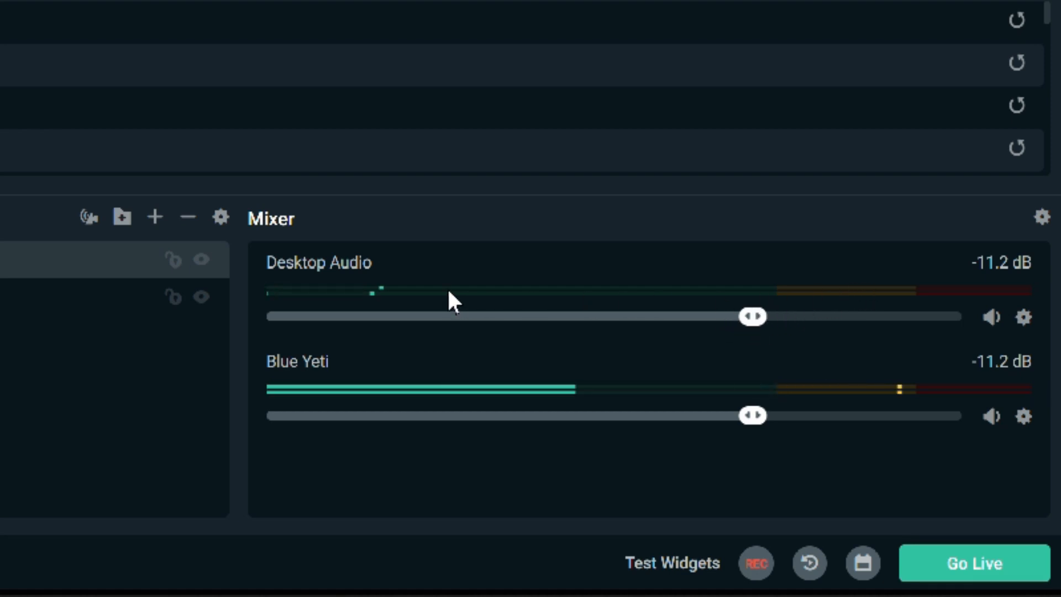
{"action": "mouse_move", "coordinate": [484, 237]}
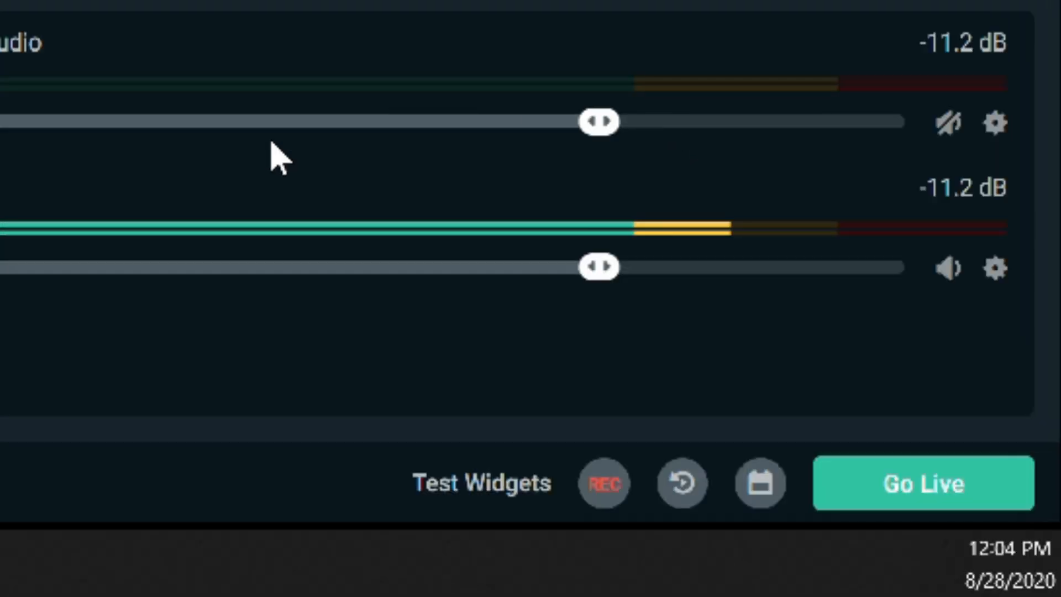
{"action": "mouse_move", "coordinate": [480, 345]}
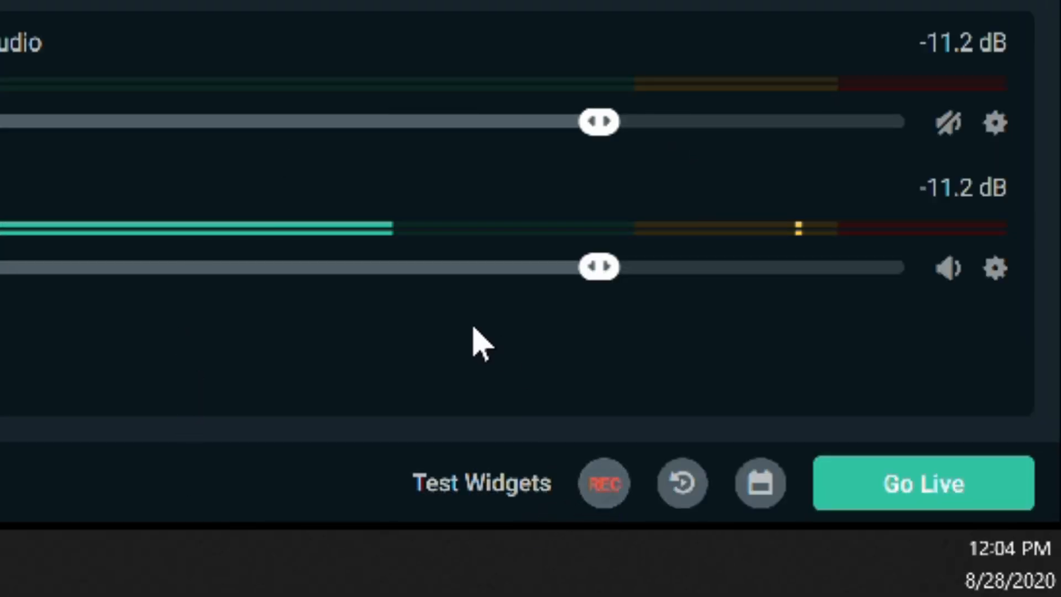